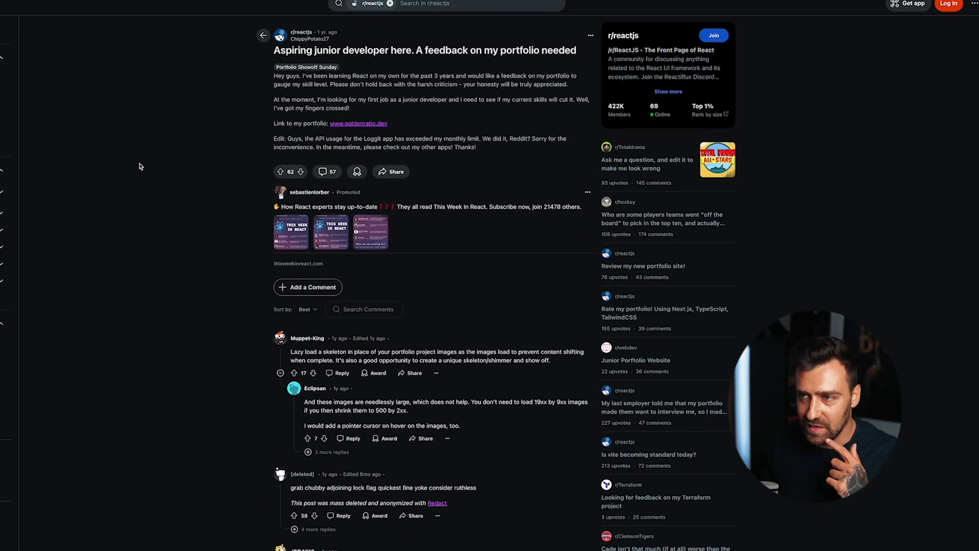
{"action": "mouse_move", "coordinate": [380, 128]}
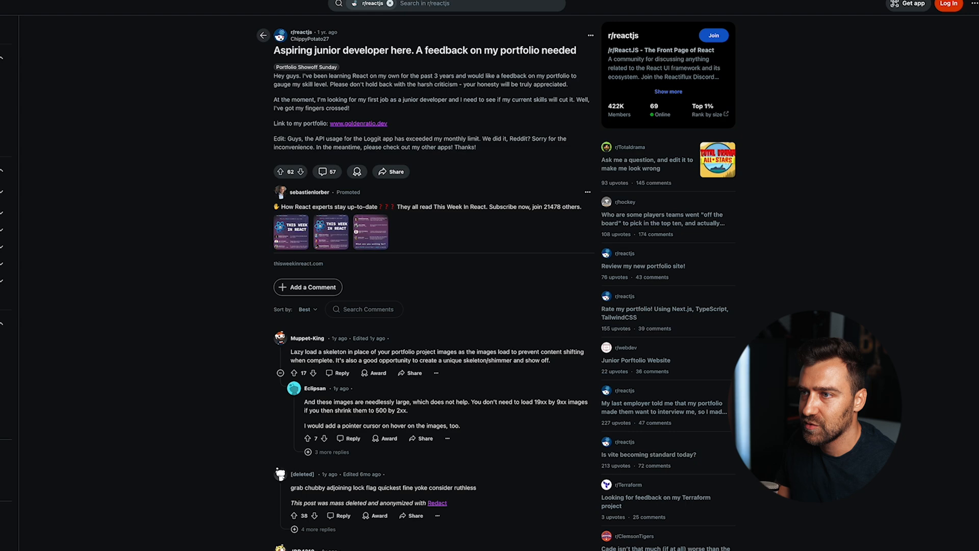
Step: Select the 'Hi. My name is…' greeting headline on the portfolio landing page
{"action": "left_click", "coordinate": [358, 123]}
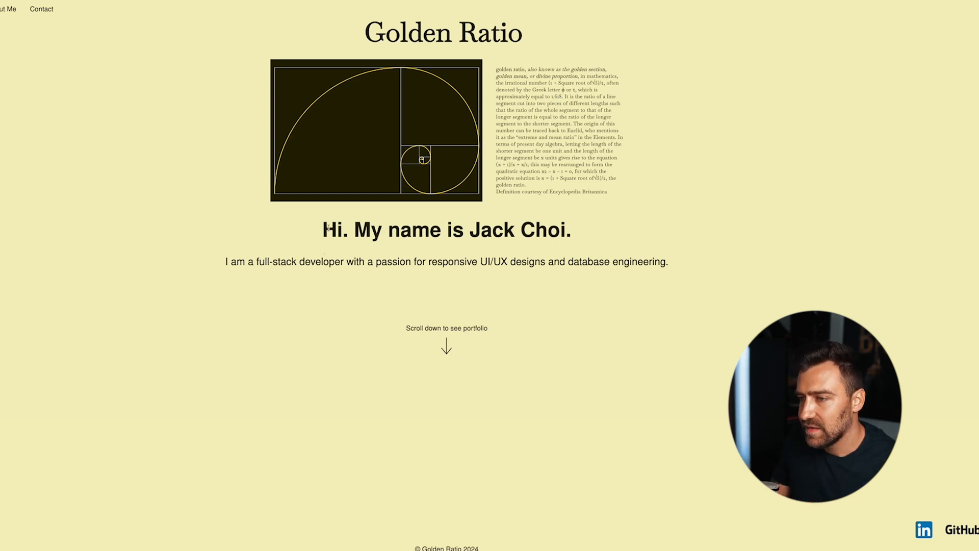
{"action": "triple_click", "coordinate": [445, 229]}
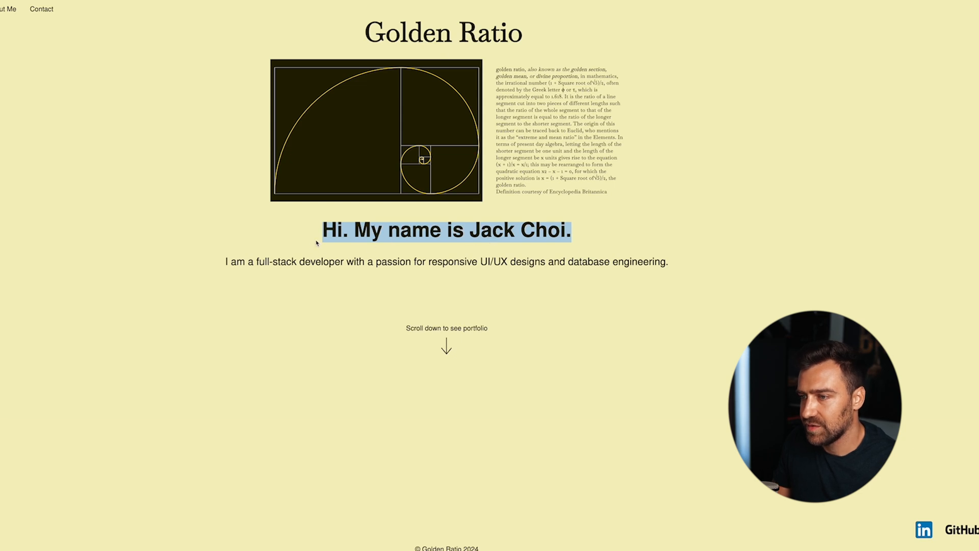
{"action": "mouse_move", "coordinate": [173, 262]}
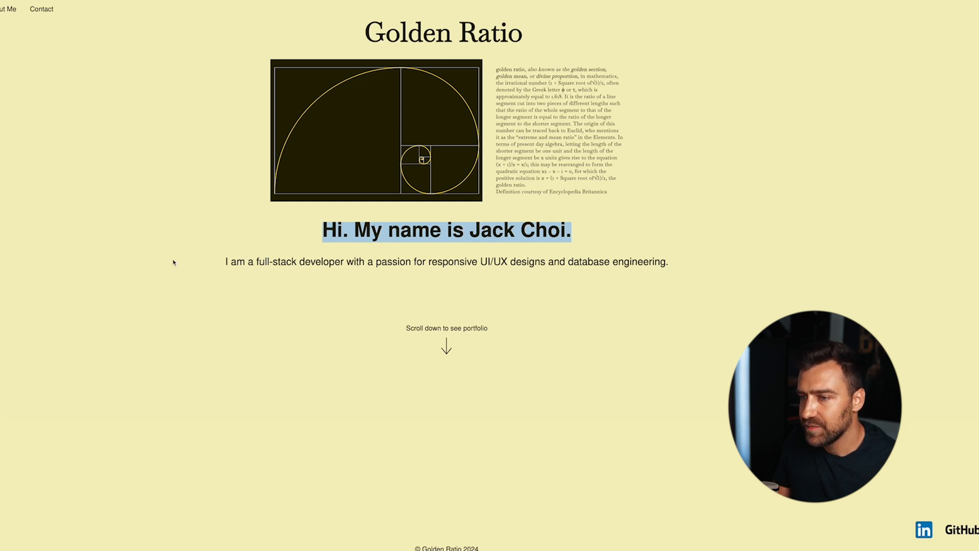
{"action": "mouse_move", "coordinate": [518, 257]}
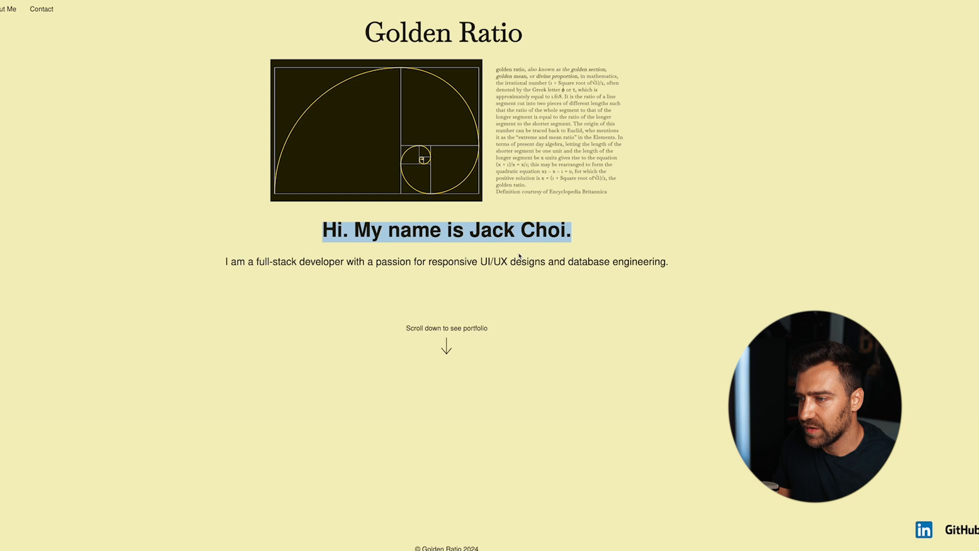
{"action": "mouse_move", "coordinate": [683, 256]}
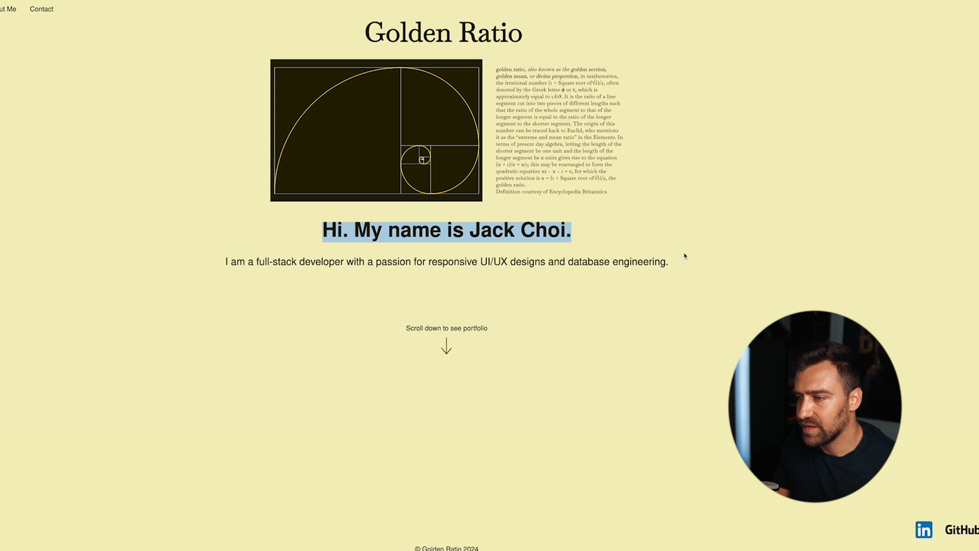
Step: Scroll down to the Portfolio carousel showing the Loggit calorie-tracking project
{"action": "scroll", "scroll_direction": "down", "scroll_amount": 3}
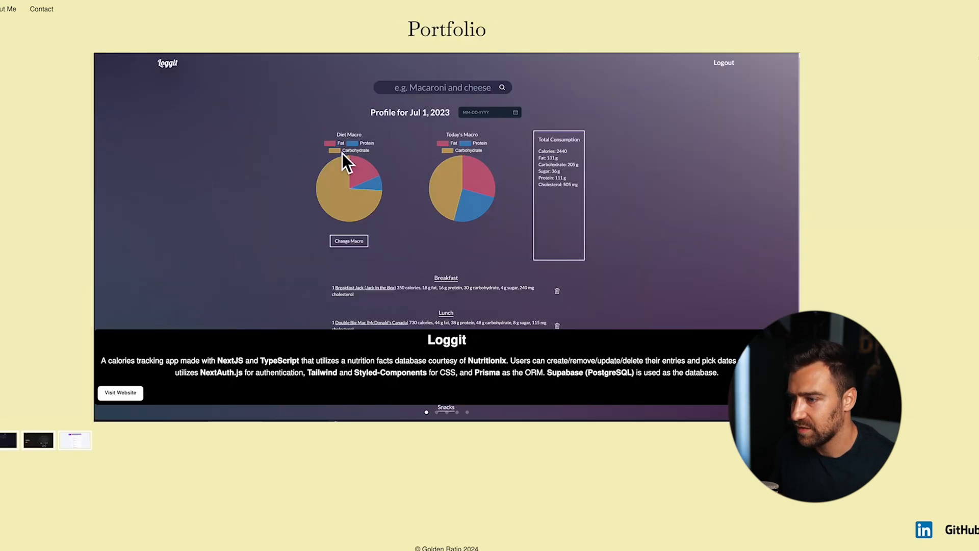
{"action": "mouse_move", "coordinate": [169, 288]}
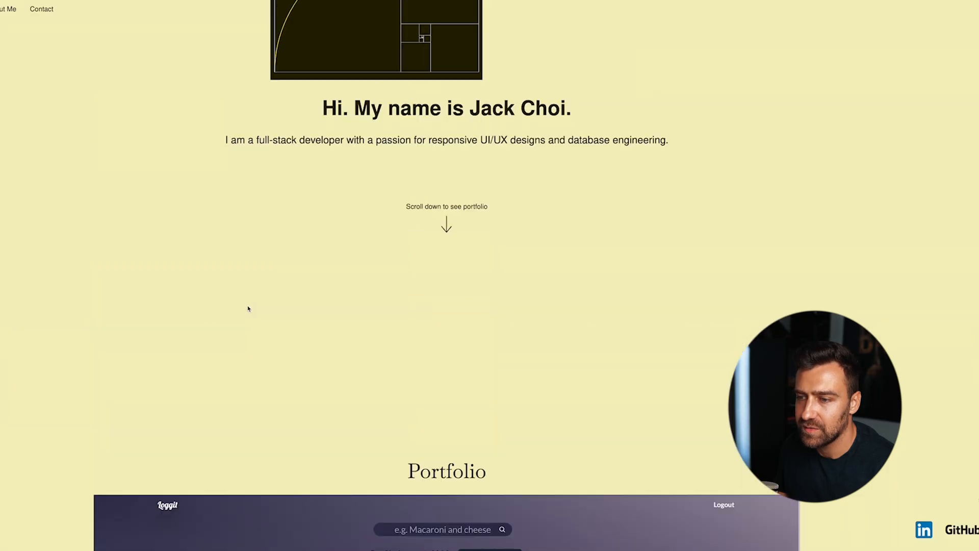
{"action": "scroll", "scroll_direction": "down", "scroll_amount": 3}
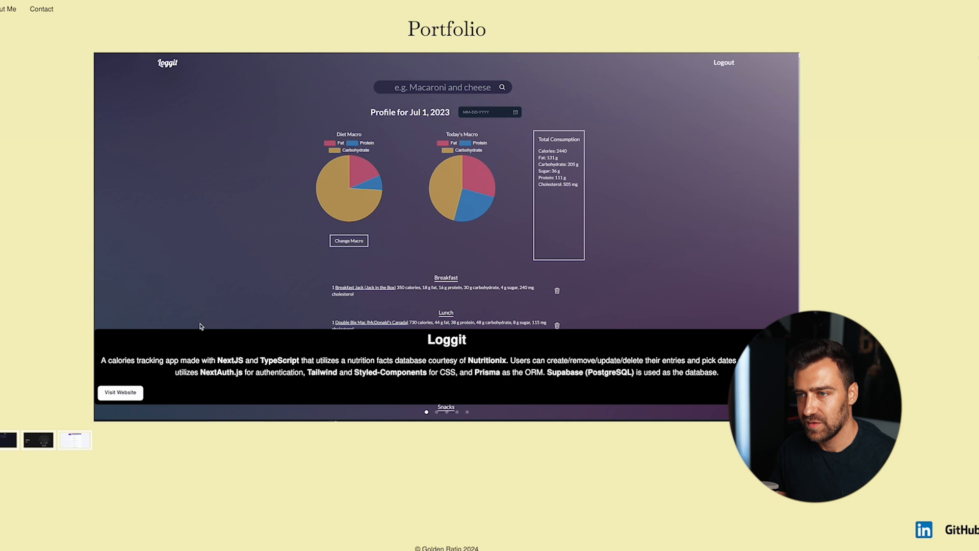
{"action": "mouse_move", "coordinate": [110, 396]}
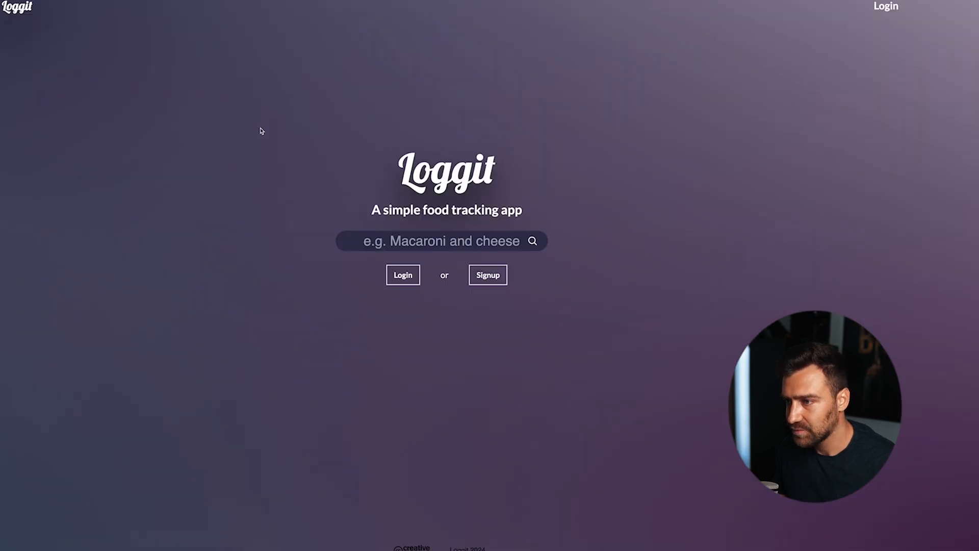
{"action": "mouse_move", "coordinate": [521, 177]}
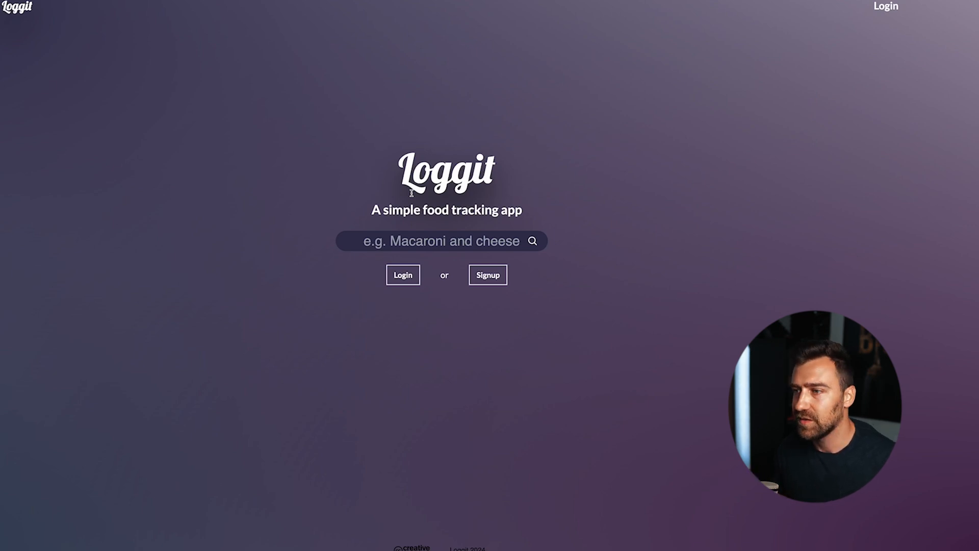
{"action": "mouse_move", "coordinate": [444, 241]}
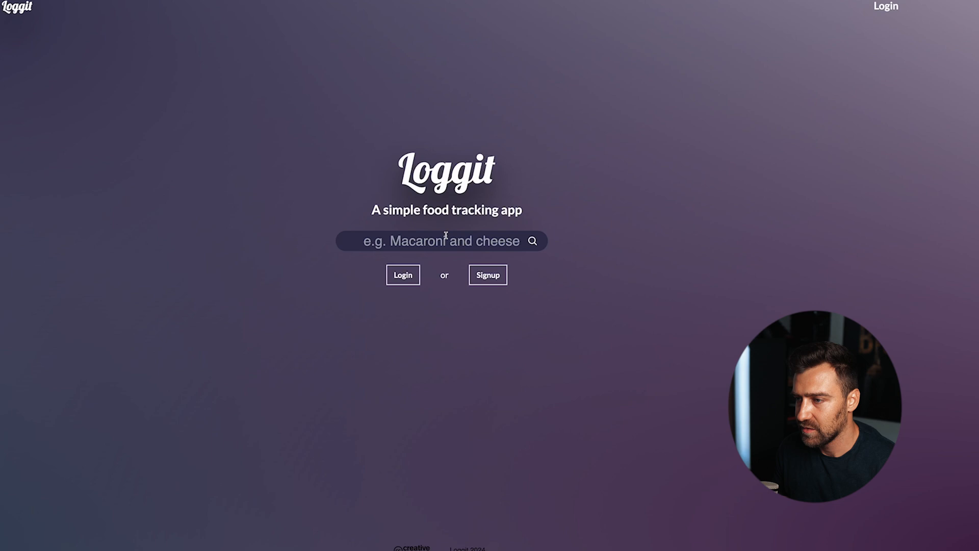
{"action": "mouse_move", "coordinate": [534, 229]}
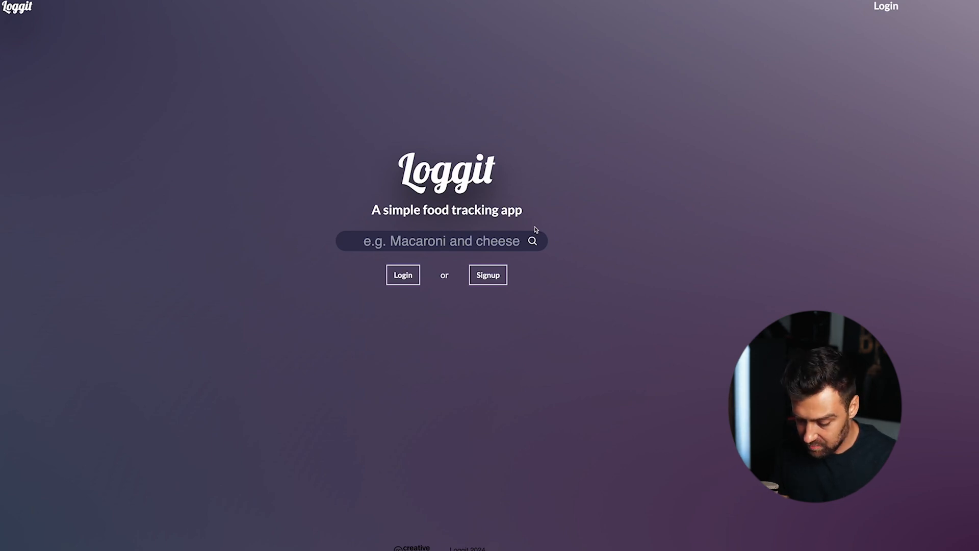
Step: Search 'capriciossa pizza' in the Loggit food search box
{"action": "type", "text": "capricio"}
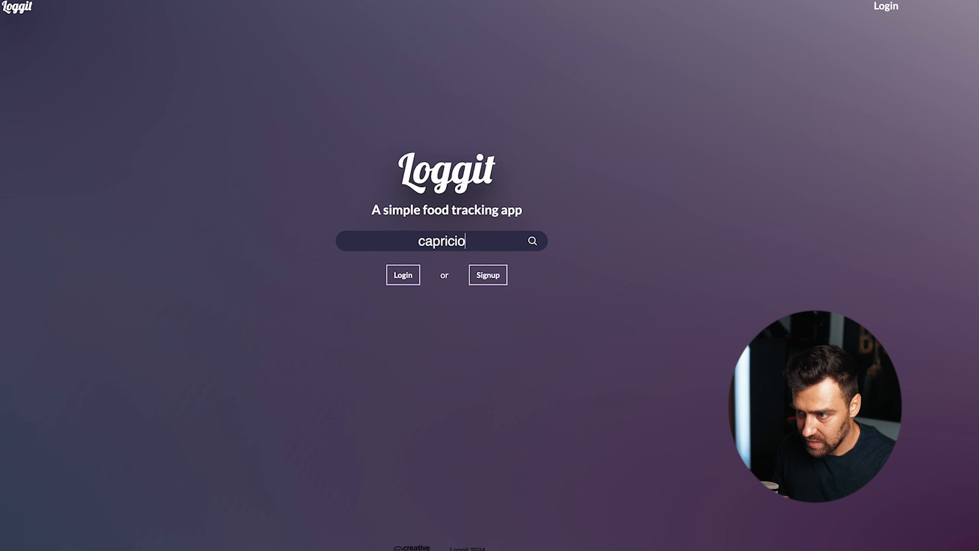
{"action": "type", "text": "sa"}
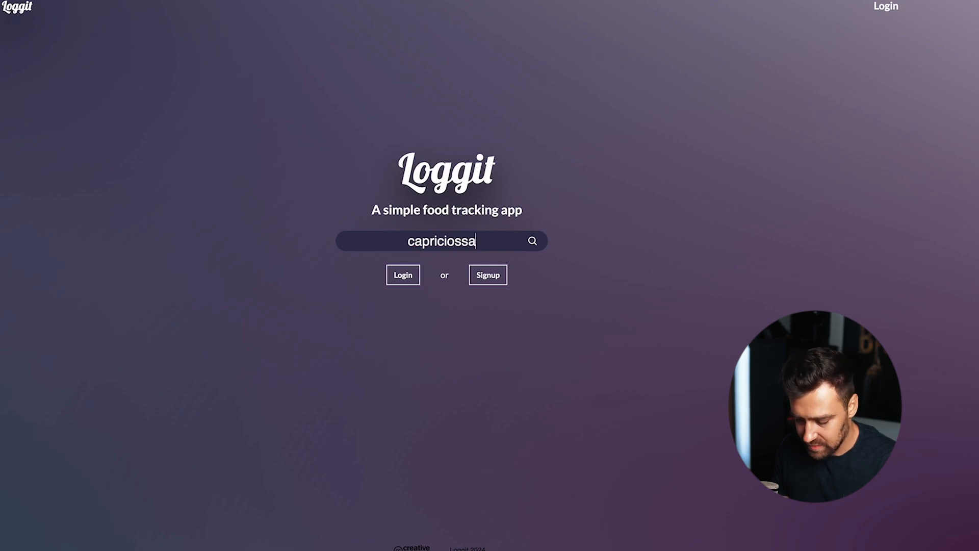
{"action": "type", "text": "pizza"}
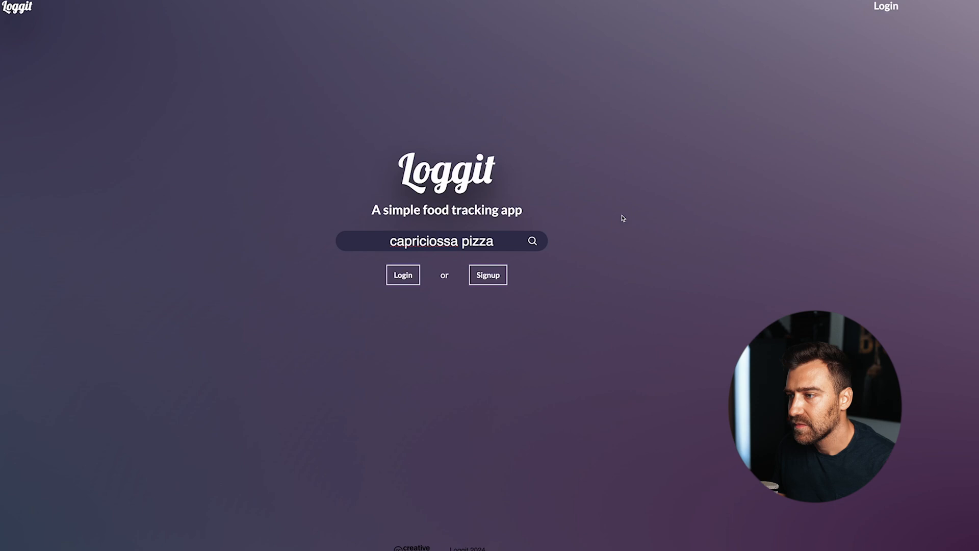
{"action": "mouse_move", "coordinate": [532, 242]}
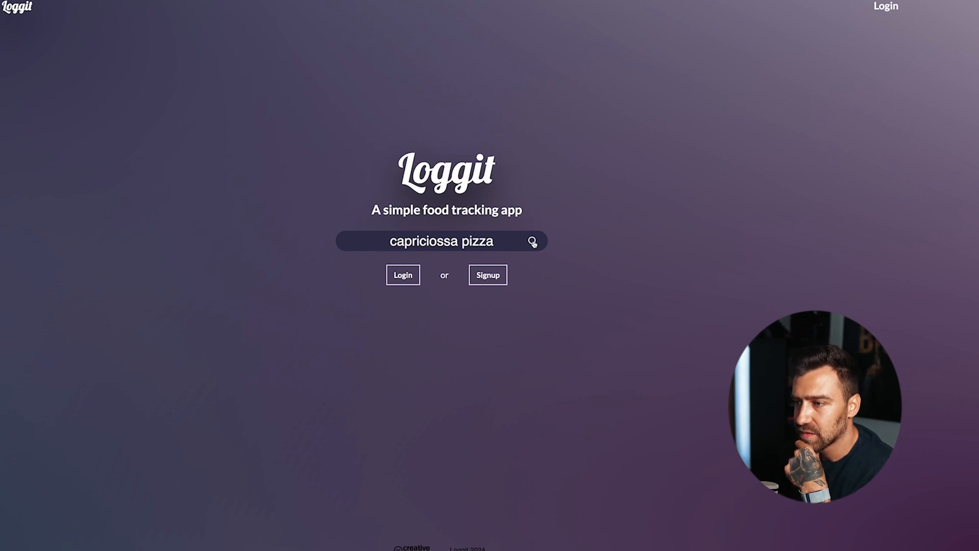
{"action": "mouse_move", "coordinate": [519, 378]}
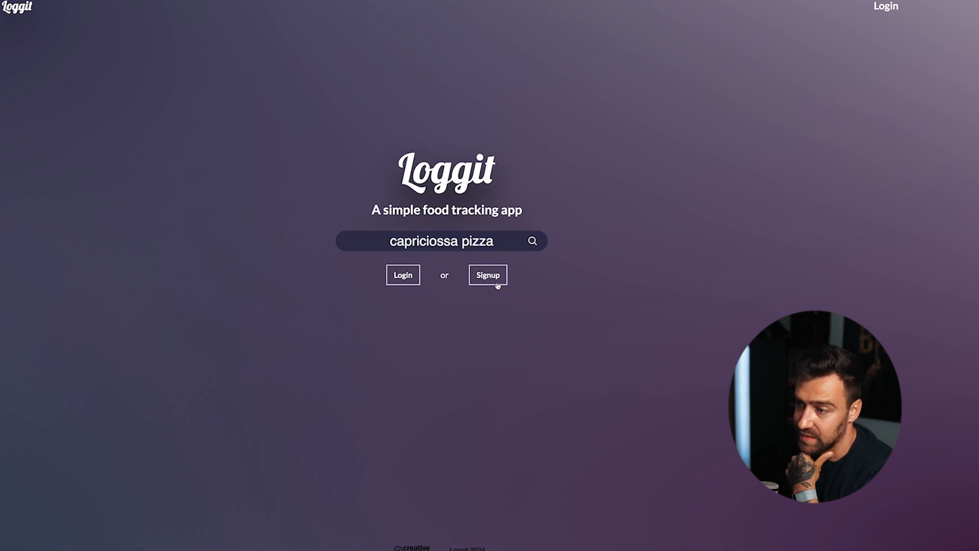
{"action": "left_click", "coordinate": [487, 274]}
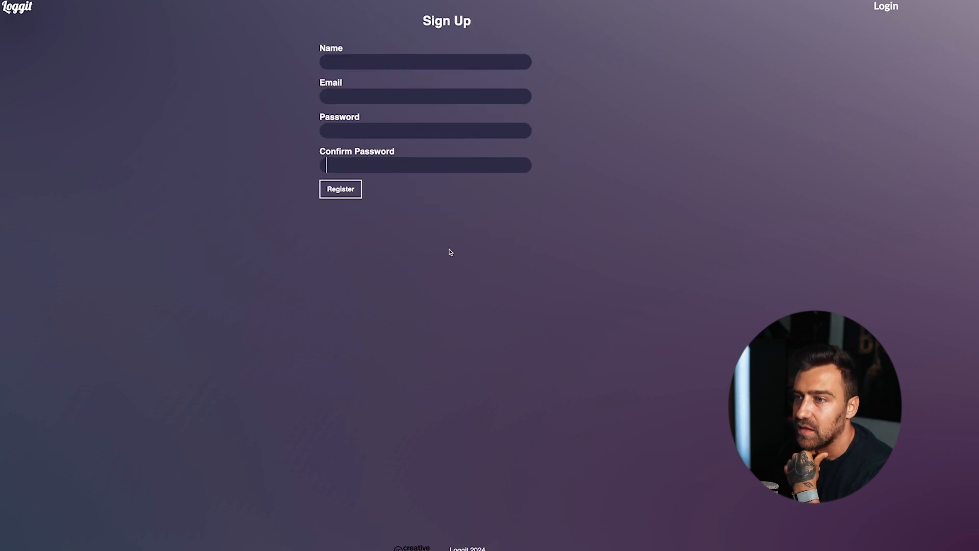
{"action": "mouse_move", "coordinate": [285, 102]}
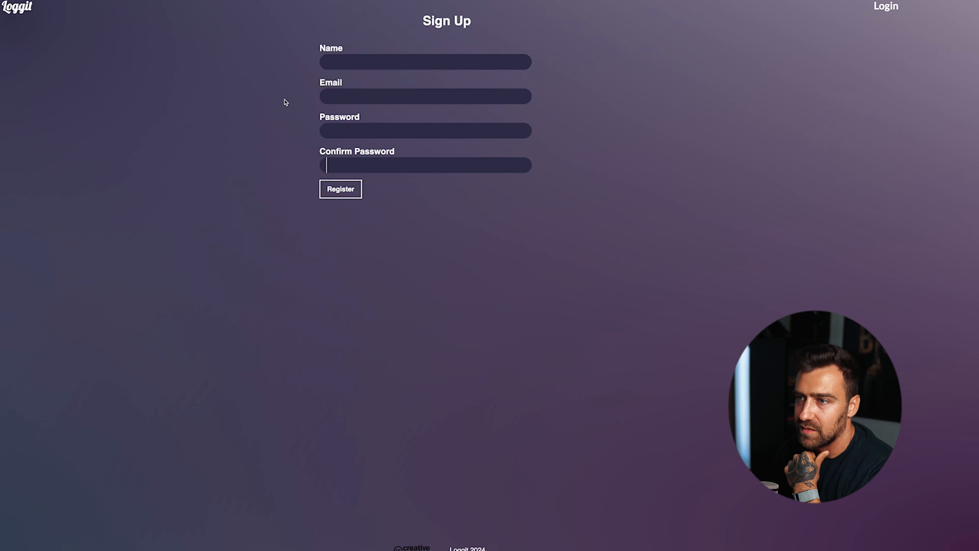
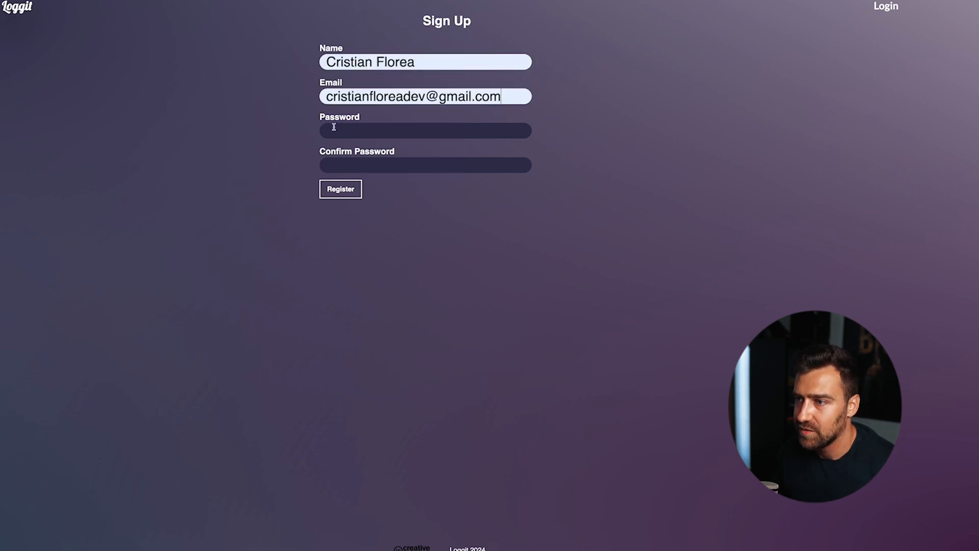
{"action": "left_click", "coordinate": [424, 130]}
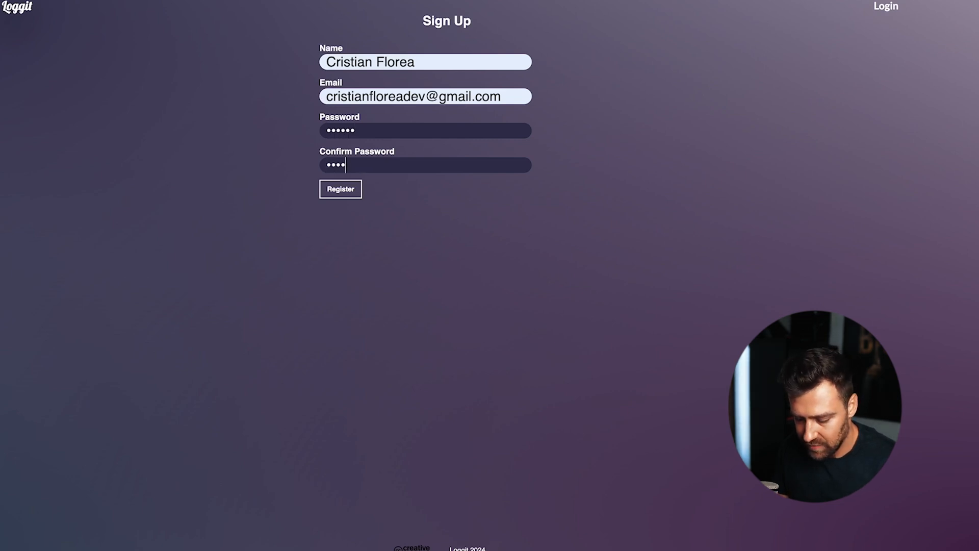
{"action": "type", "text": "••"}
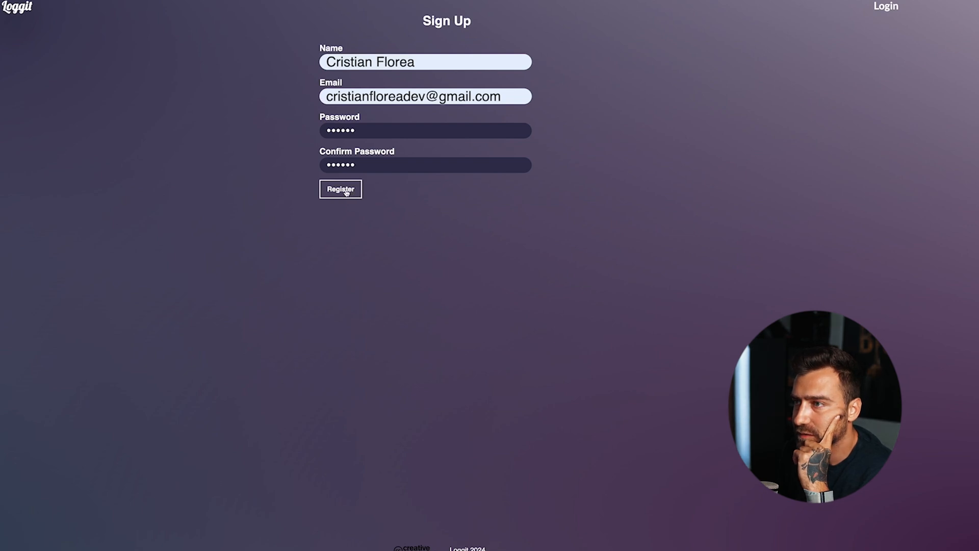
{"action": "mouse_move", "coordinate": [273, 236]}
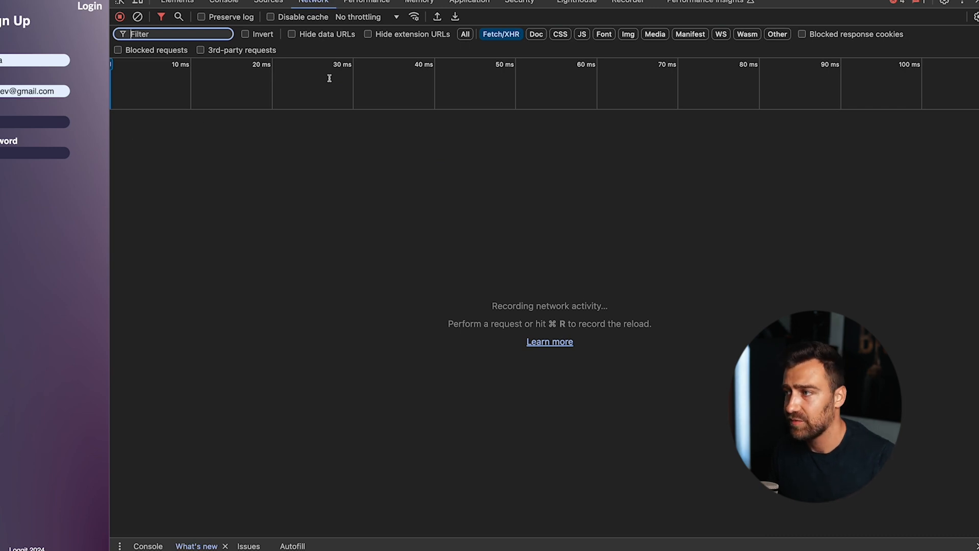
{"action": "mouse_move", "coordinate": [215, 185]}
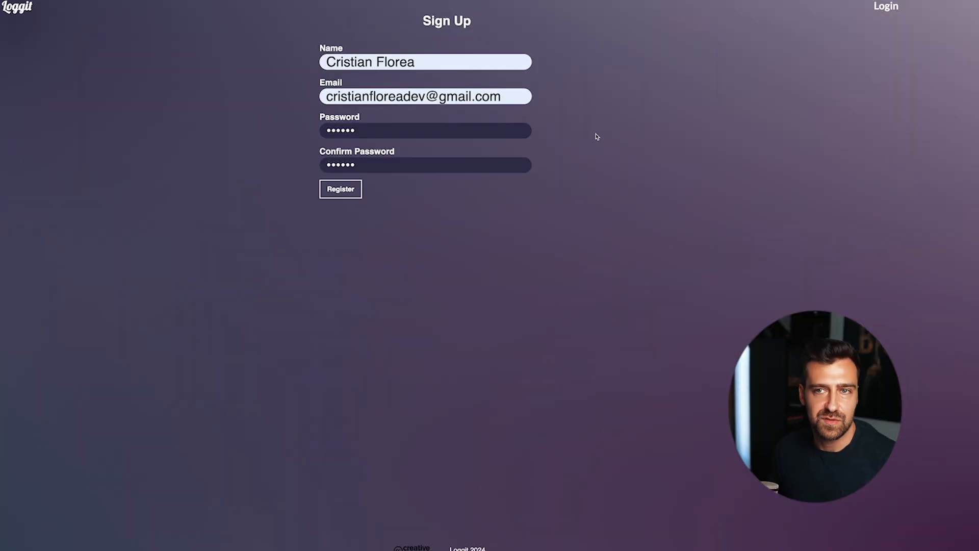
{"action": "mouse_move", "coordinate": [226, 108]}
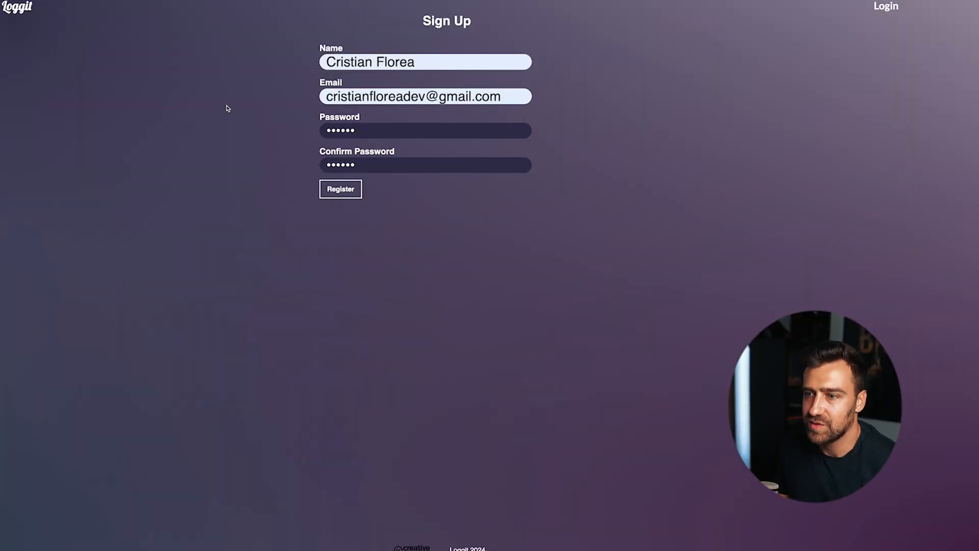
{"action": "left_click", "coordinate": [340, 189]}
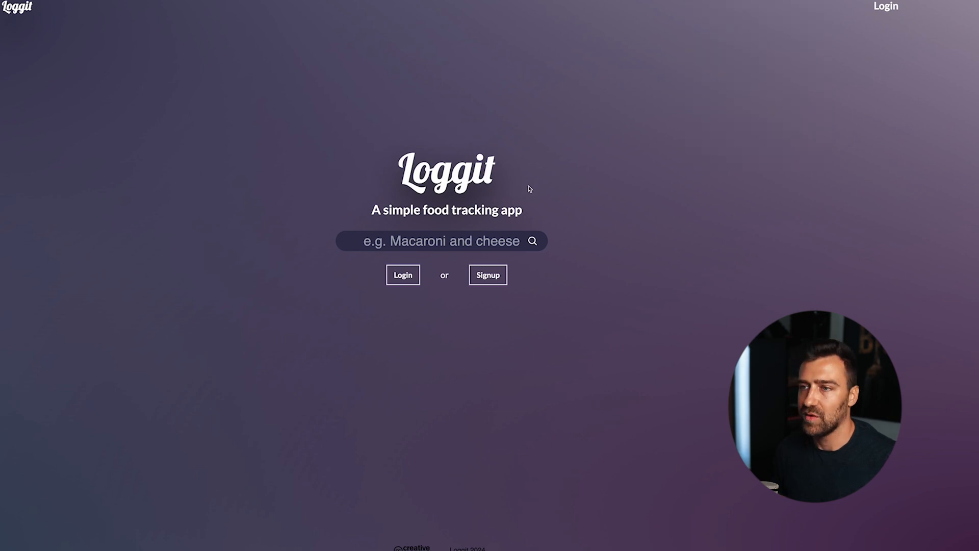
{"action": "mouse_move", "coordinate": [379, 106]}
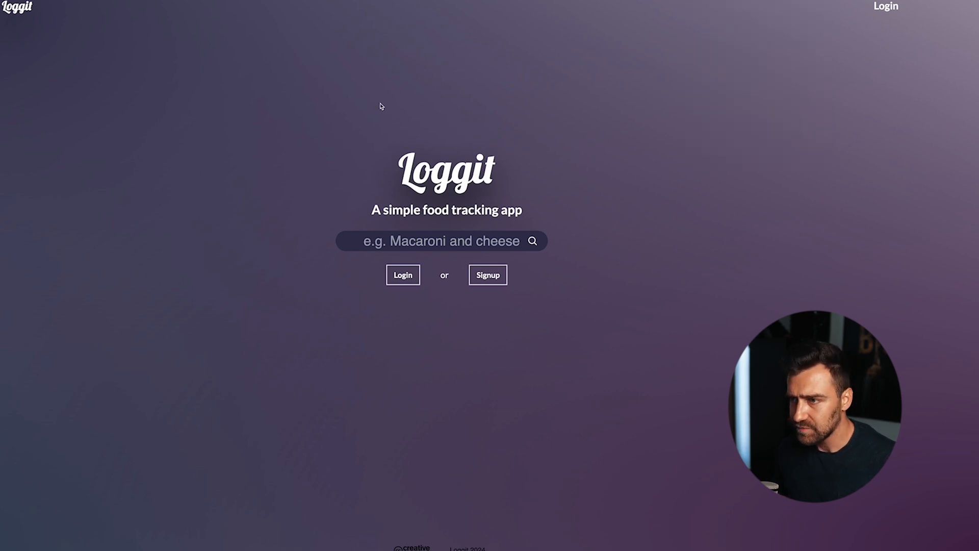
{"action": "mouse_move", "coordinate": [462, 229]}
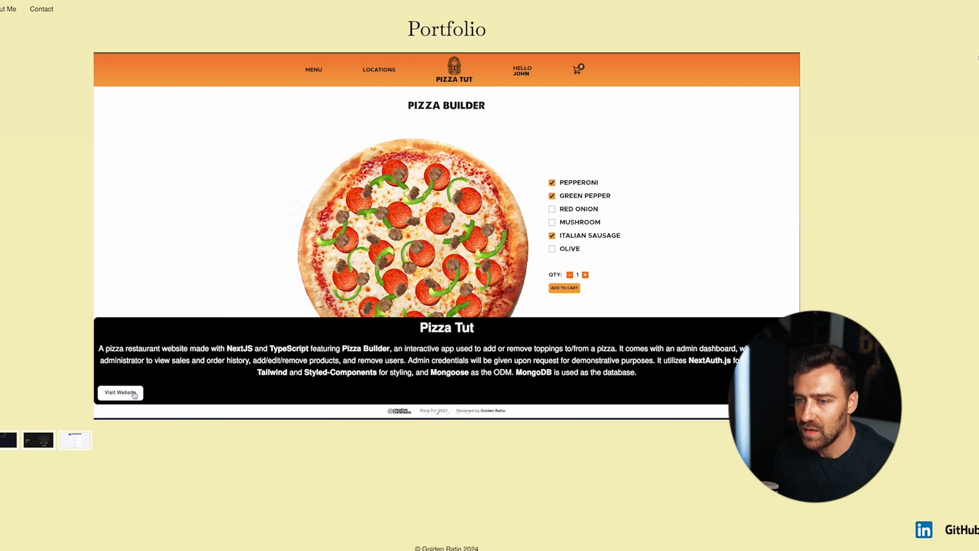
{"action": "mouse_move", "coordinate": [524, 18]}
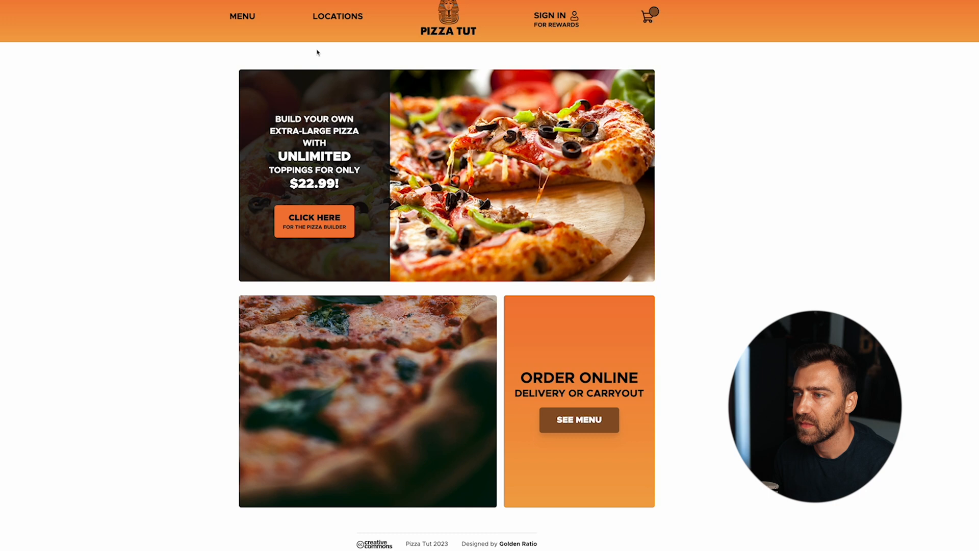
{"action": "mouse_move", "coordinate": [343, 71]}
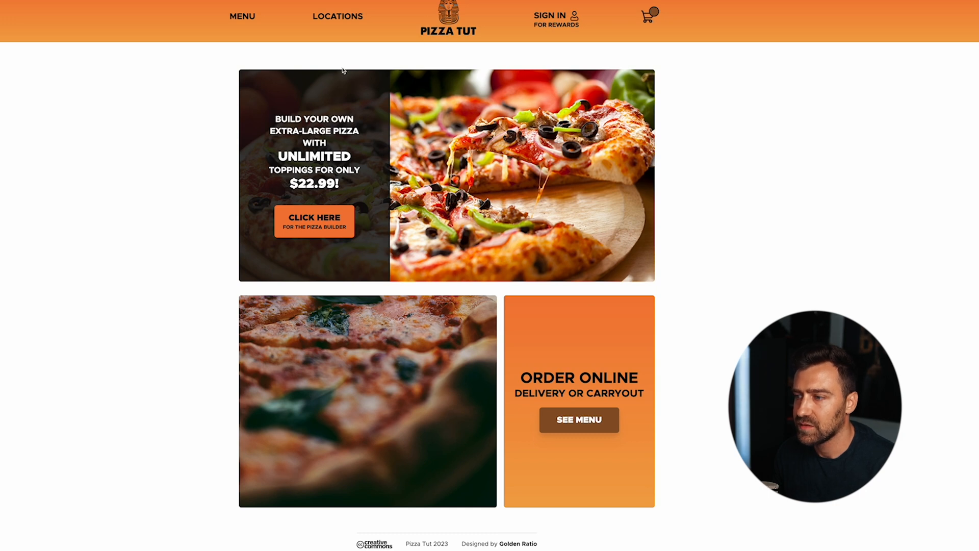
{"action": "mouse_move", "coordinate": [334, 152]}
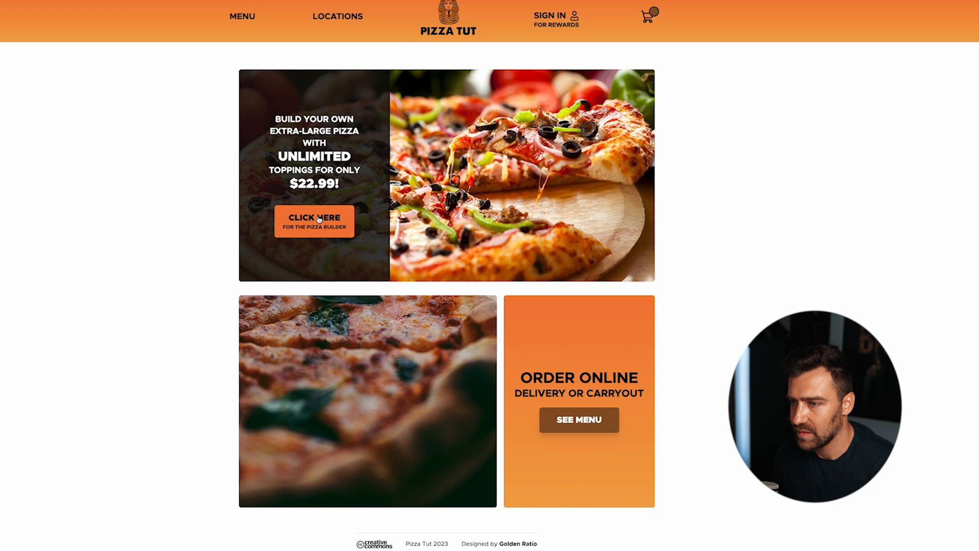
Step: Build a custom Pizza Tut pizza with a topping, add it to cart, visit Sign In and Menu
{"action": "left_click", "coordinate": [315, 221]}
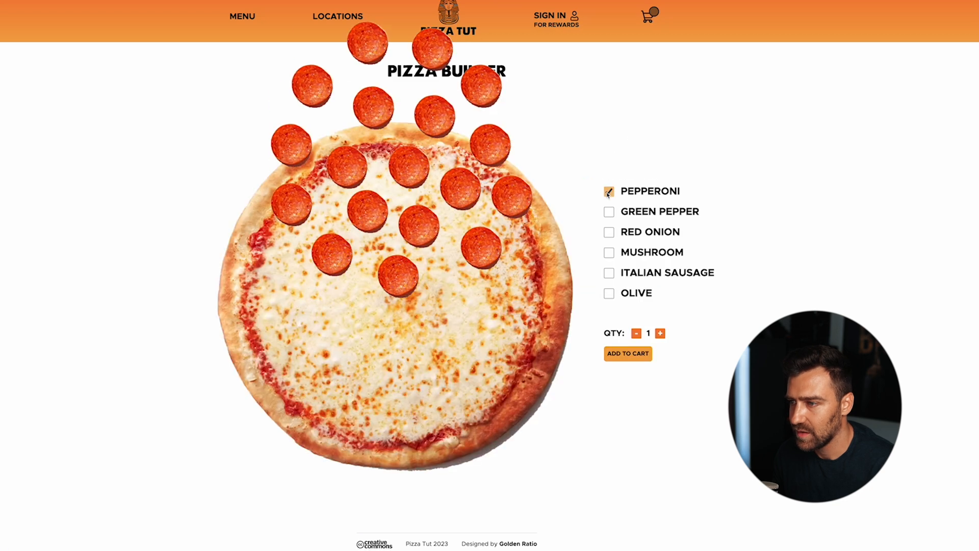
{"action": "left_click", "coordinate": [607, 231]}
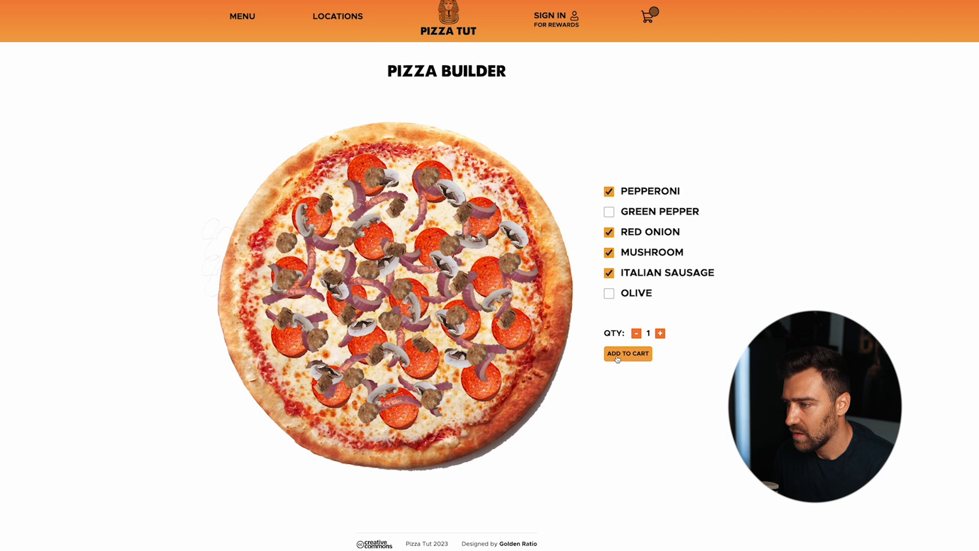
{"action": "left_click", "coordinate": [627, 354]}
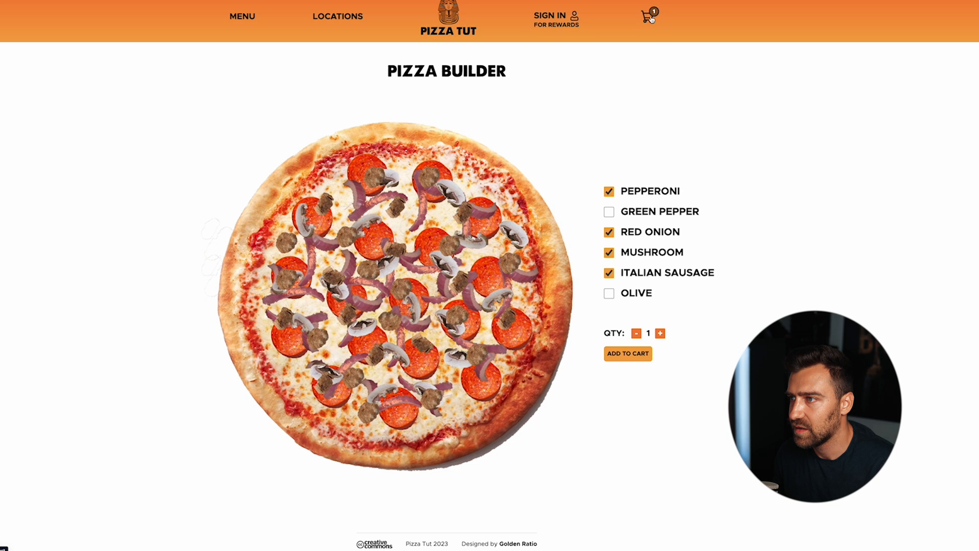
{"action": "left_click", "coordinate": [550, 15]}
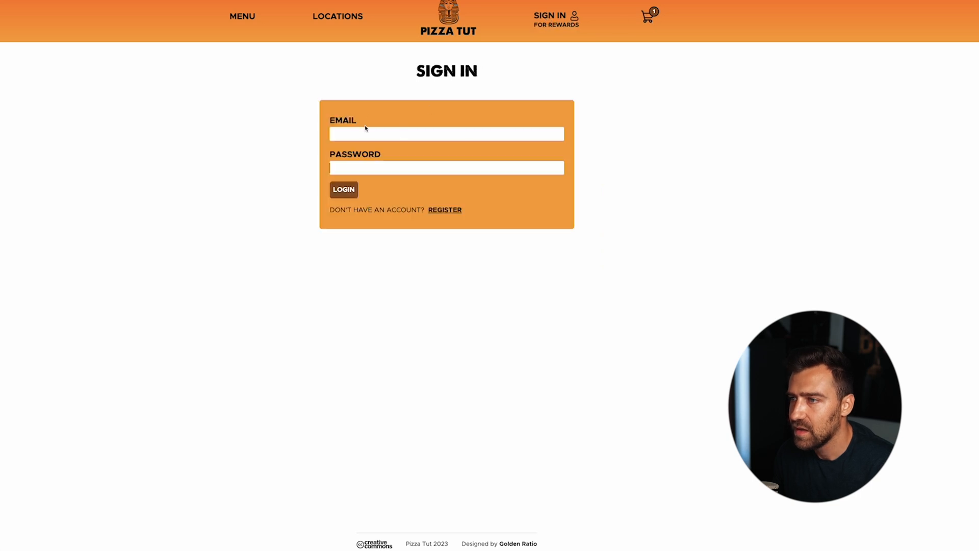
{"action": "left_click", "coordinate": [243, 17]}
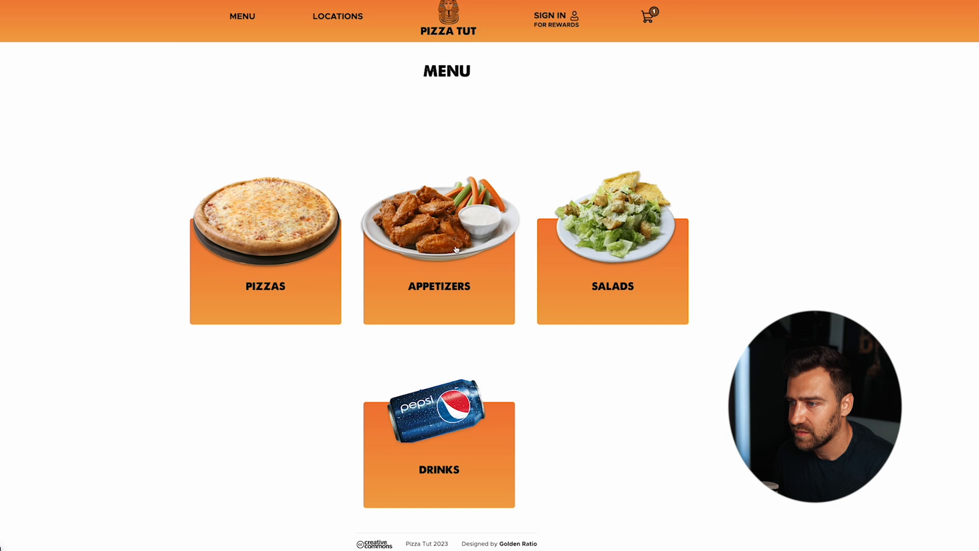
{"action": "mouse_move", "coordinate": [302, 249]}
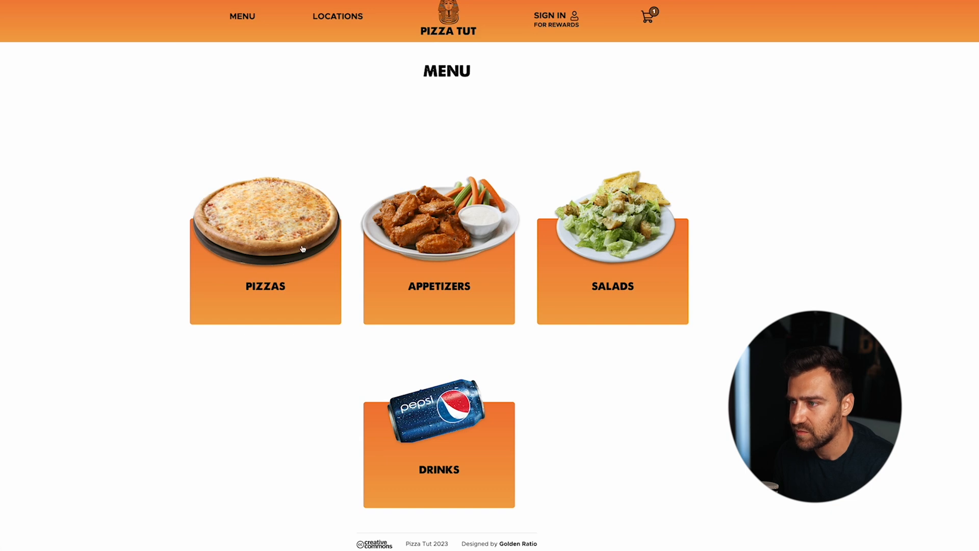
{"action": "mouse_move", "coordinate": [446, 431]}
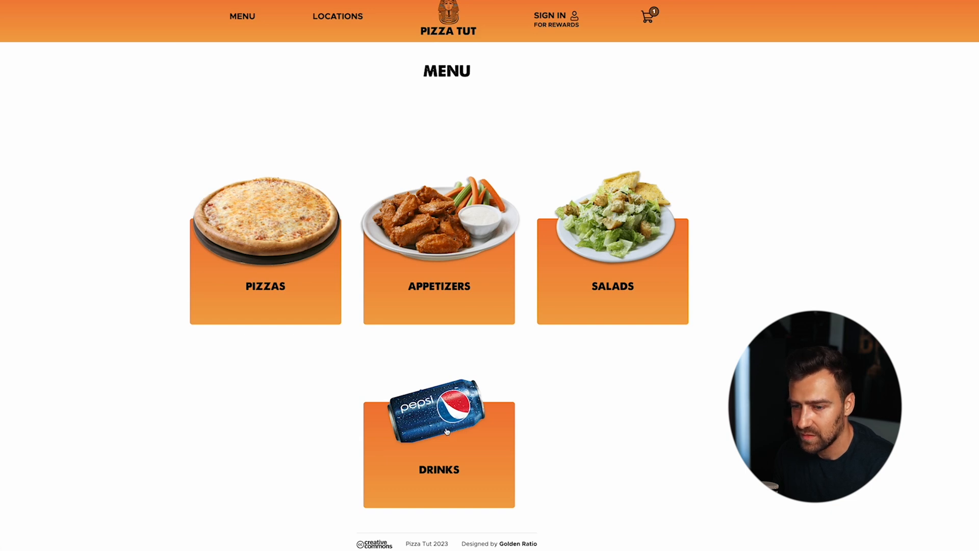
{"action": "mouse_move", "coordinate": [427, 476]}
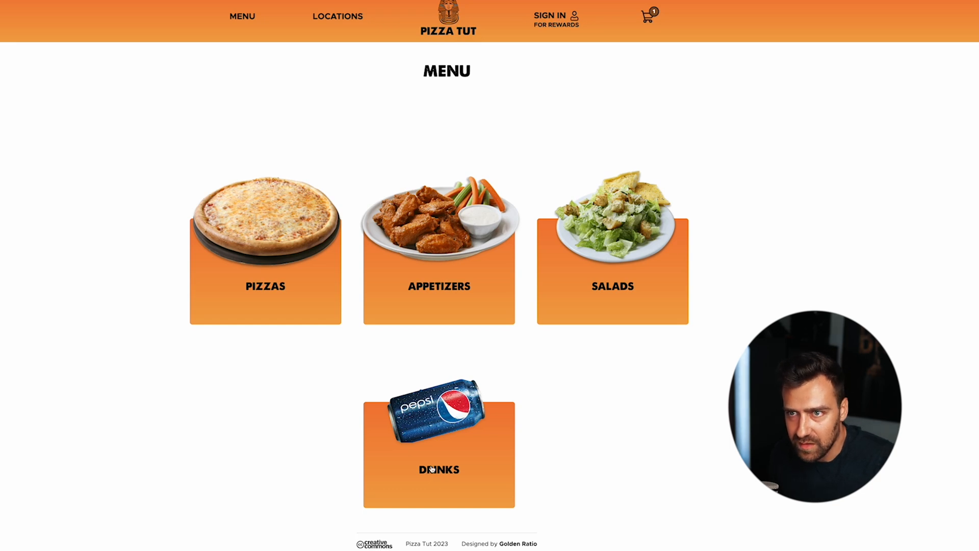
{"action": "mouse_move", "coordinate": [137, 324]}
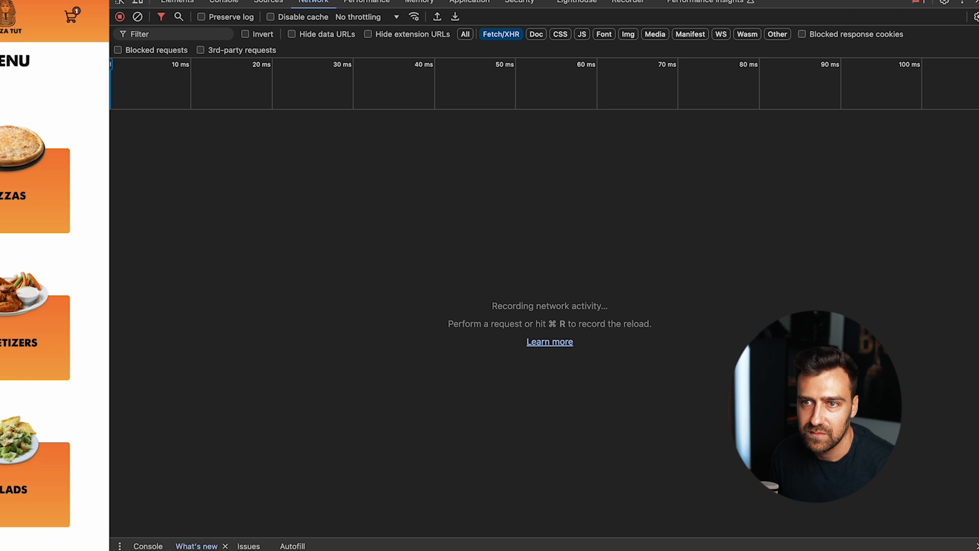
Step: Reload the page to capture its requests in the Network panel
{"action": "key", "text": "cmd+r"}
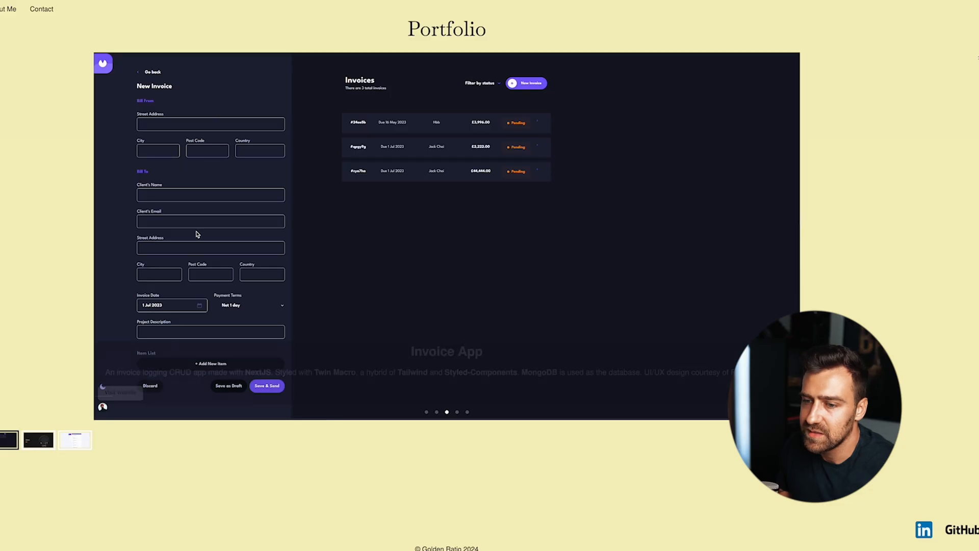
Step: Advance the portfolio carousel to the Audiophile project slide
{"action": "left_click", "coordinate": [457, 411]}
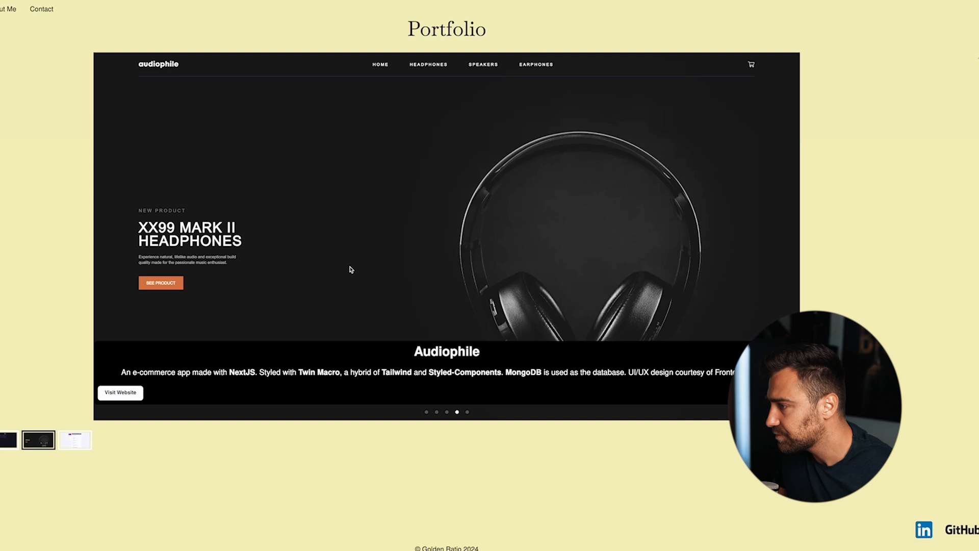
{"action": "mouse_move", "coordinate": [266, 316]}
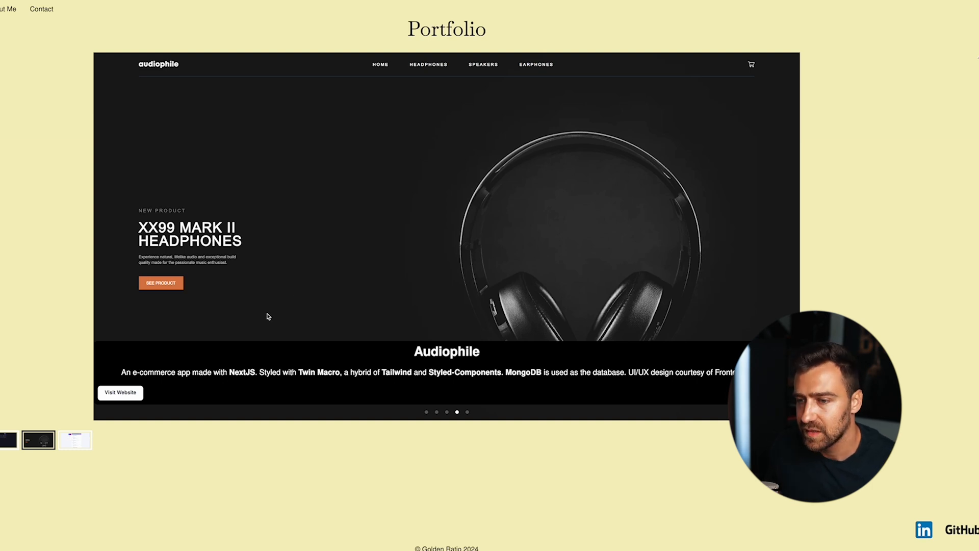
{"action": "mouse_move", "coordinate": [416, 73]}
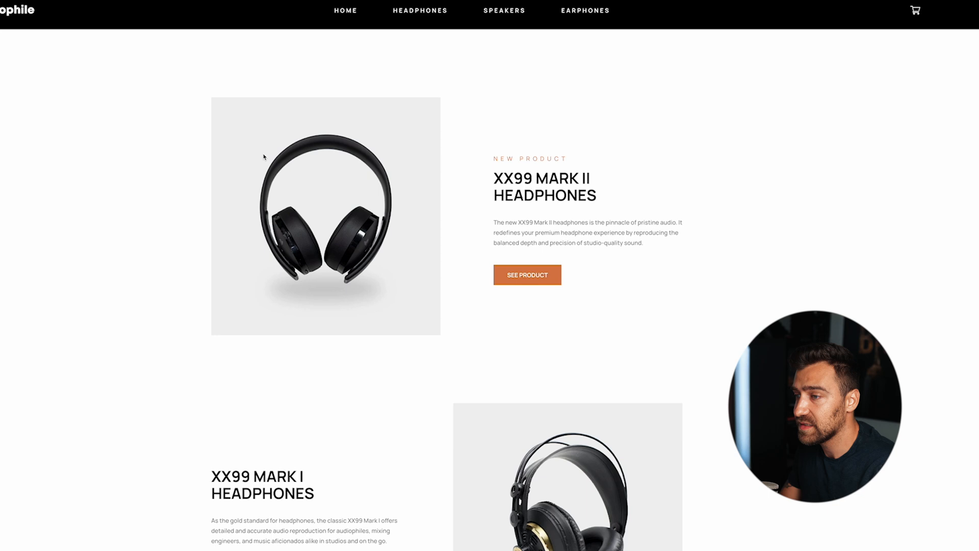
{"action": "mouse_move", "coordinate": [232, 286]}
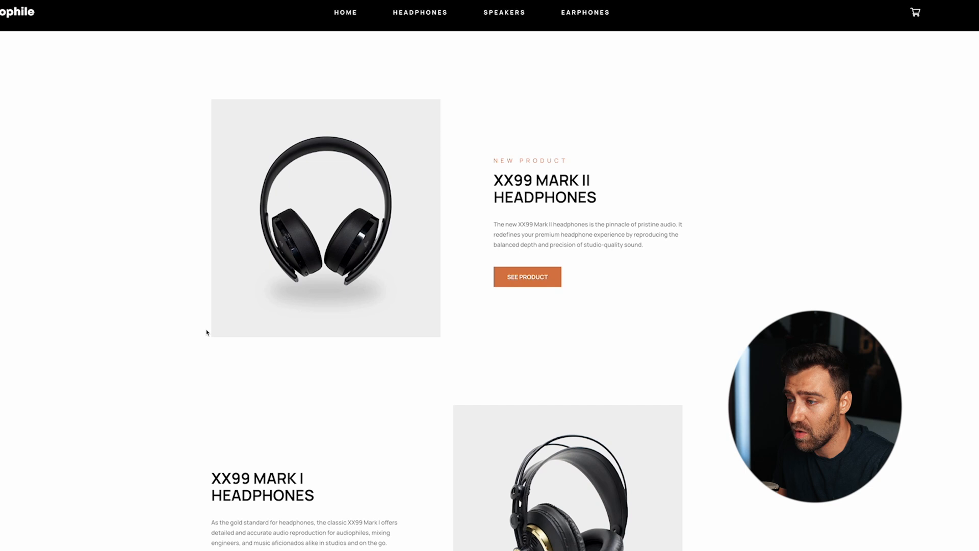
Step: Browse the XX99 Mark II product page in the Audiophile store
{"action": "left_click", "coordinate": [526, 276]}
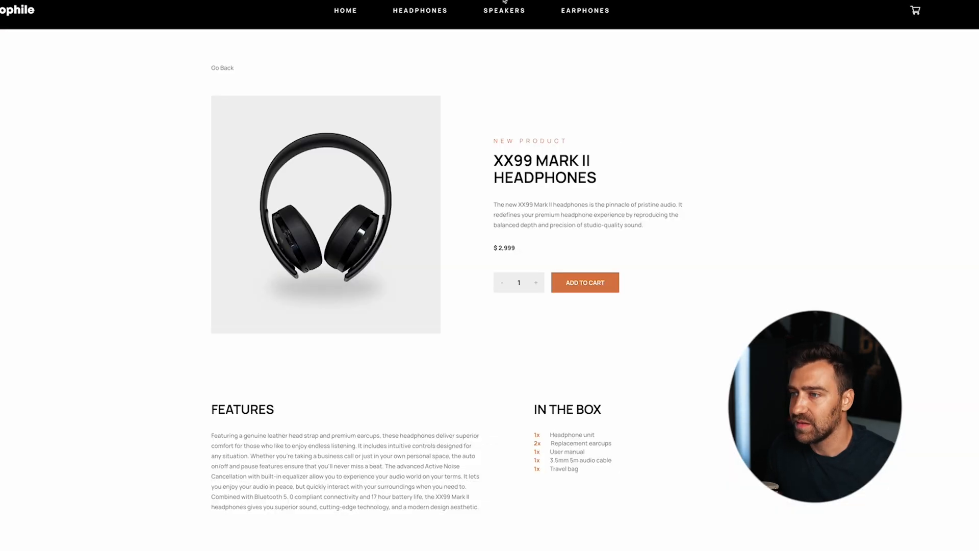
{"action": "scroll", "scroll_direction": "down", "scroll_amount": 3}
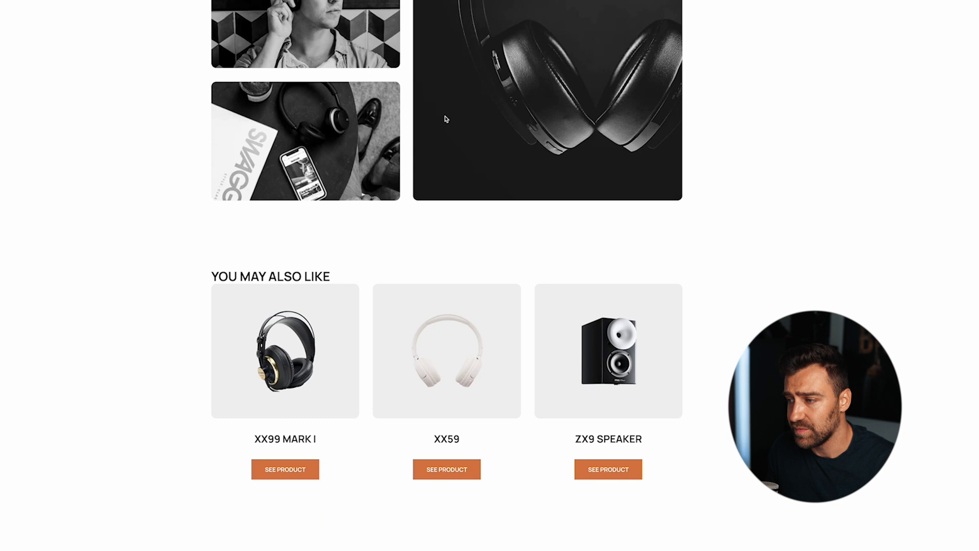
{"action": "left_click", "coordinate": [285, 469]}
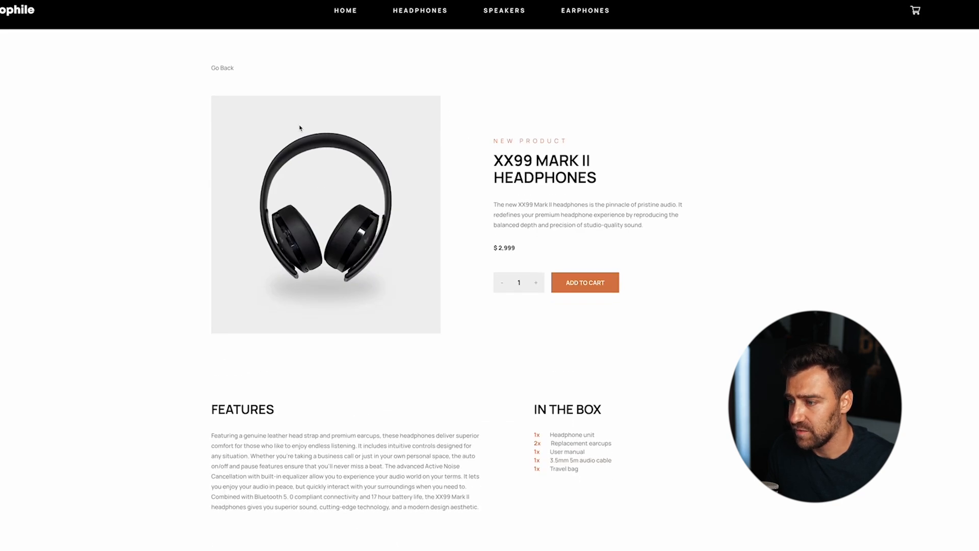
{"action": "scroll", "scroll_direction": "down", "scroll_amount": 3}
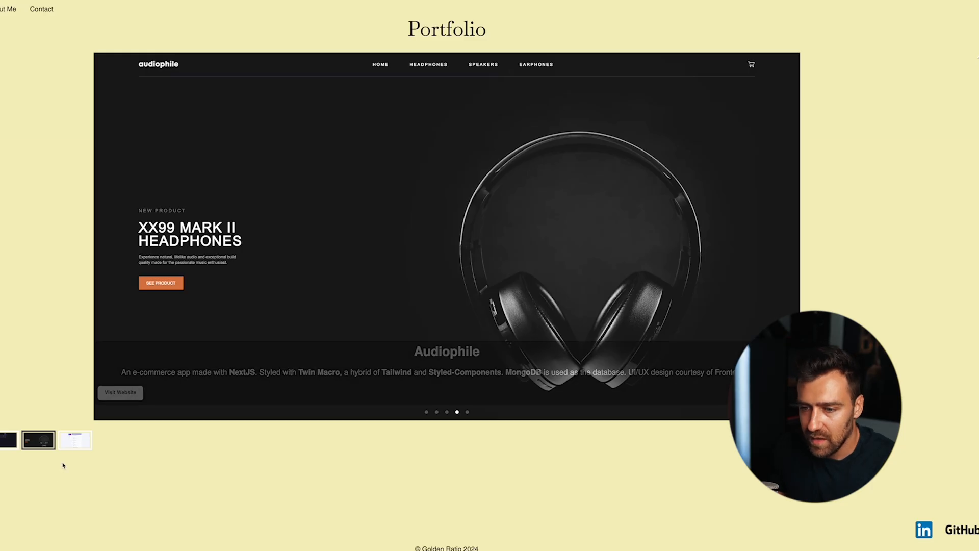
Step: Review the portfolio's About Me, Portfolio and Contact Me sections via the navbar
{"action": "left_click", "coordinate": [75, 440]}
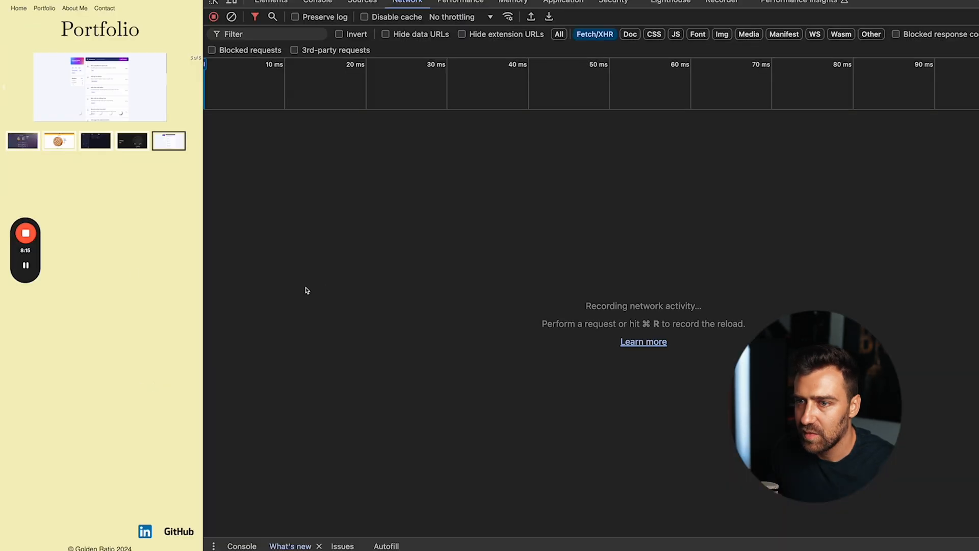
{"action": "scroll", "scroll_direction": "down", "scroll_amount": 3}
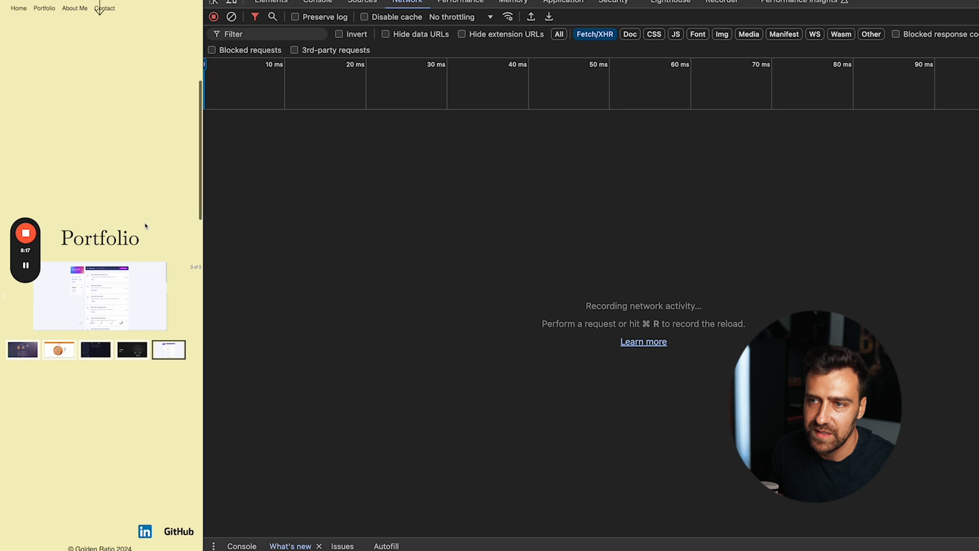
{"action": "scroll", "scroll_direction": "down", "scroll_amount": 3}
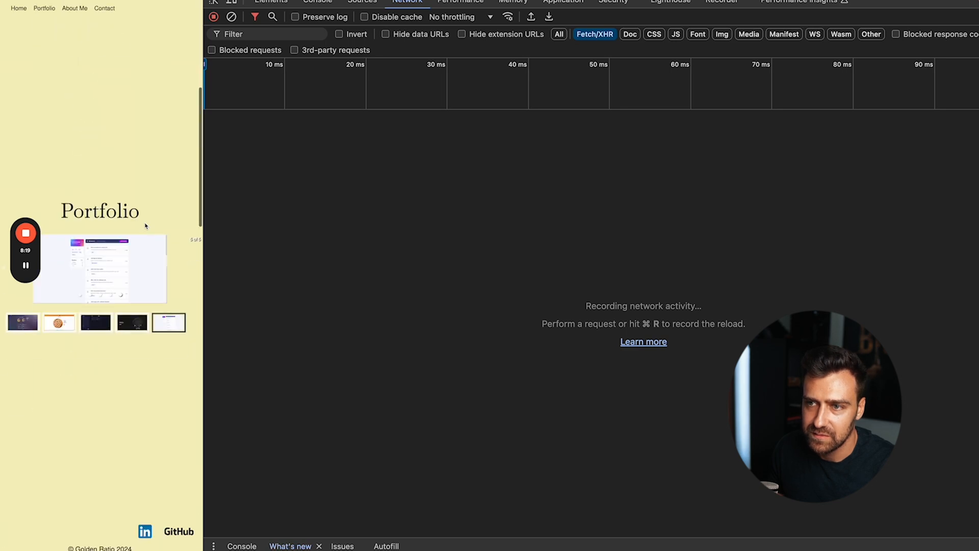
{"action": "left_click", "coordinate": [74, 8]}
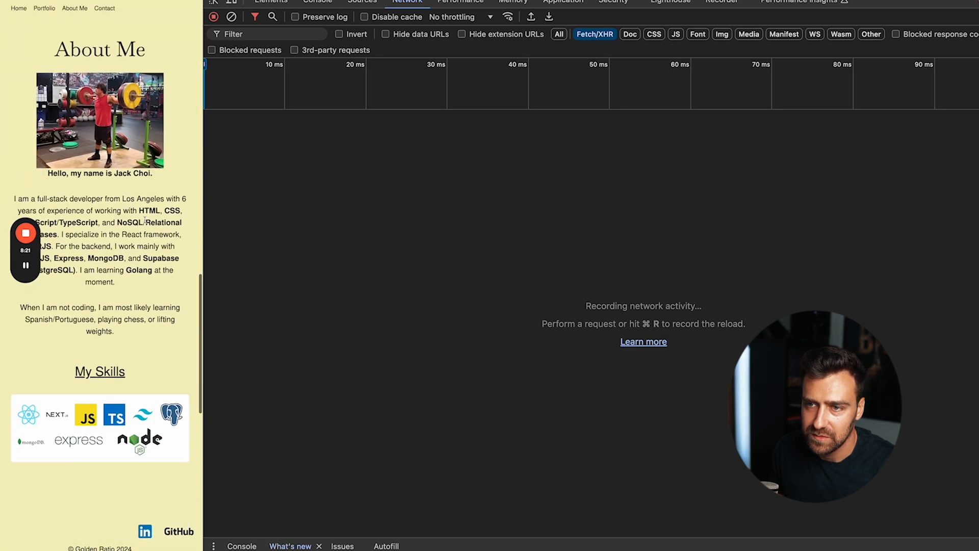
{"action": "left_click", "coordinate": [43, 8]}
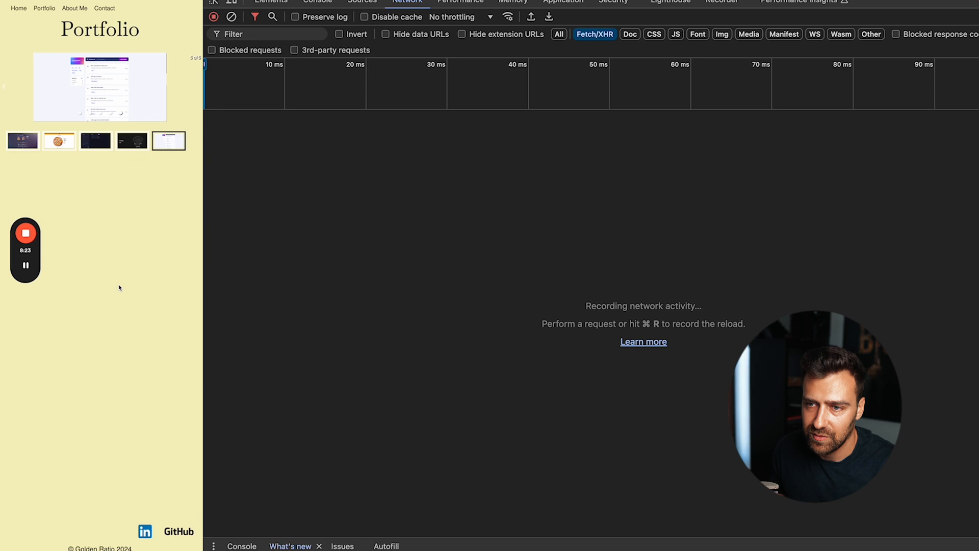
{"action": "left_click", "coordinate": [104, 8]}
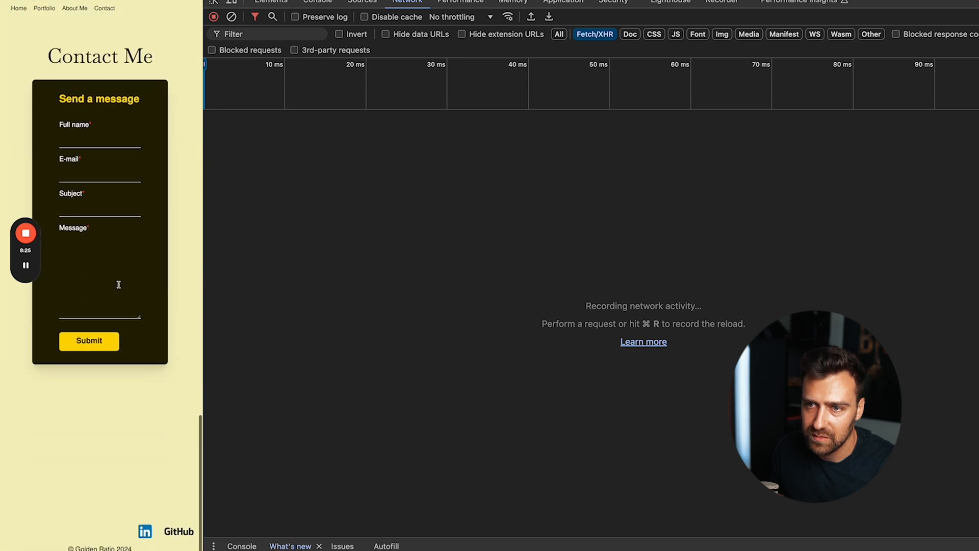
Step: Scroll back to the top of the portfolio before returning to the Reddit feedback post
{"action": "scroll", "scroll_direction": "up", "scroll_amount": 3}
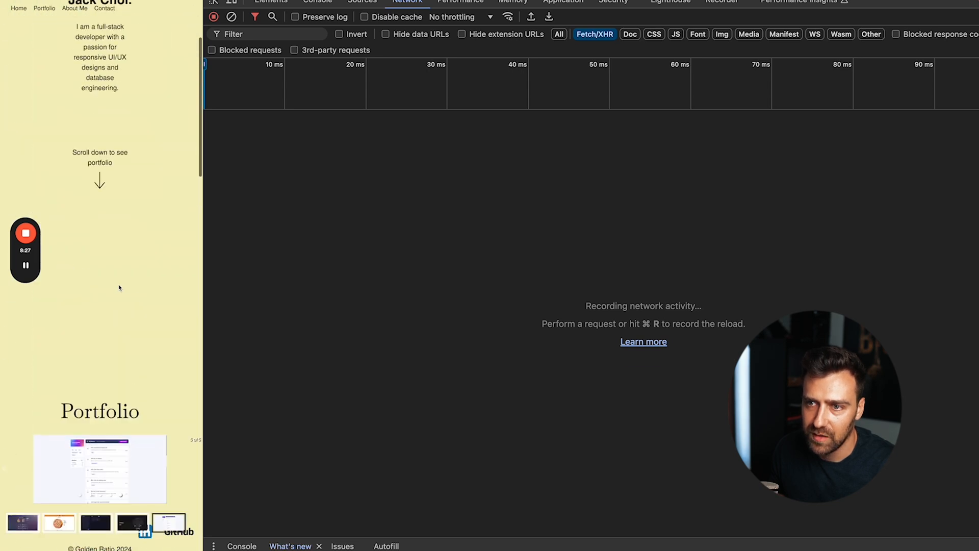
{"action": "scroll", "scroll_direction": "up", "scroll_amount": 3}
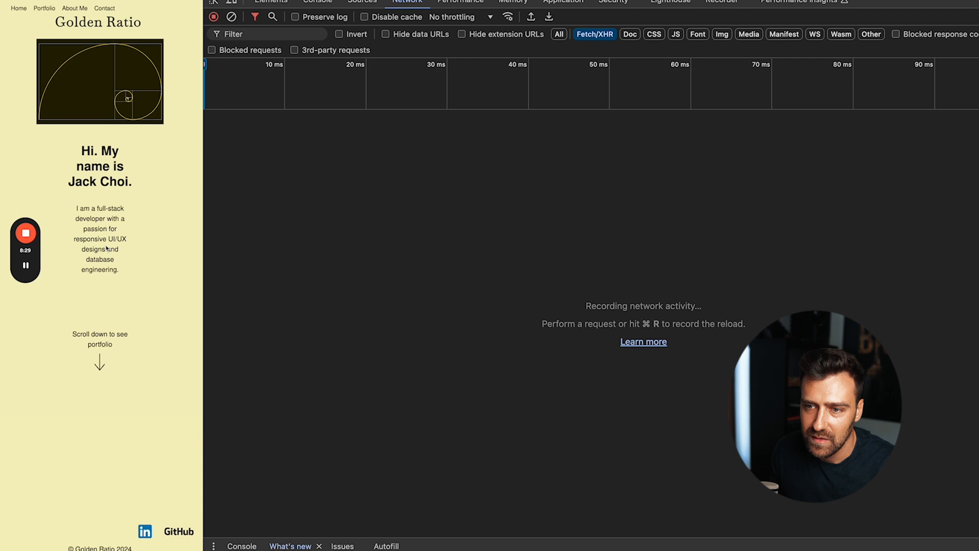
{"action": "double_click", "coordinate": [116, 238]}
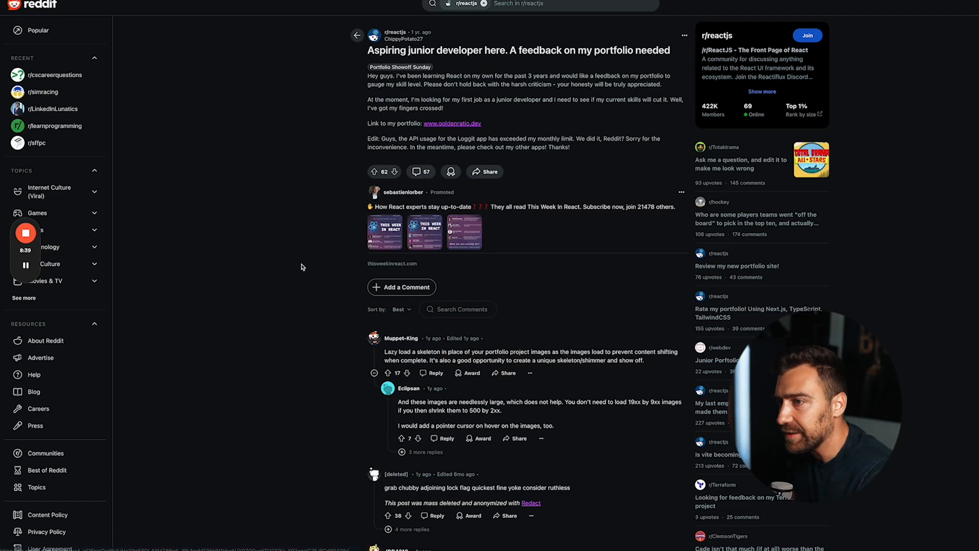
{"action": "scroll", "scroll_direction": "down", "scroll_amount": 3}
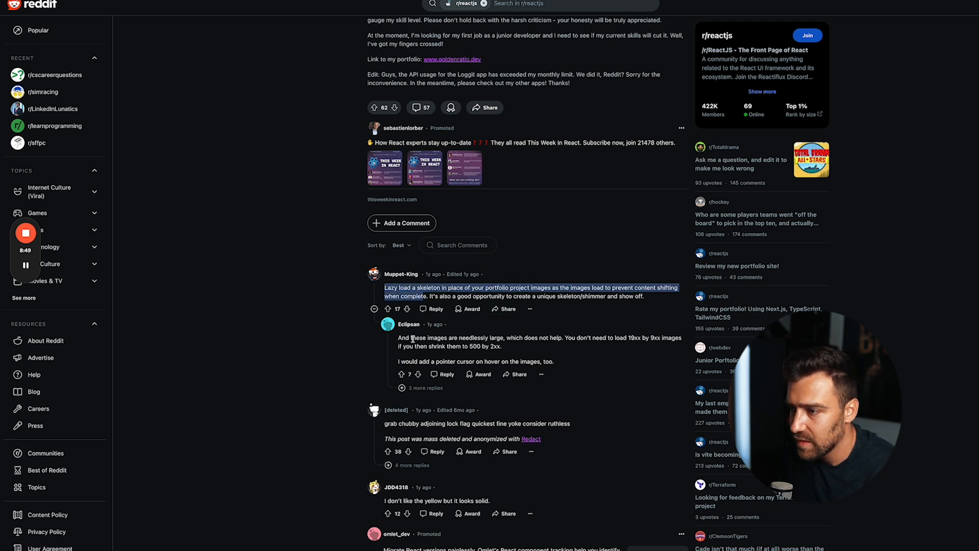
{"action": "scroll", "scroll_direction": "down", "scroll_amount": 3}
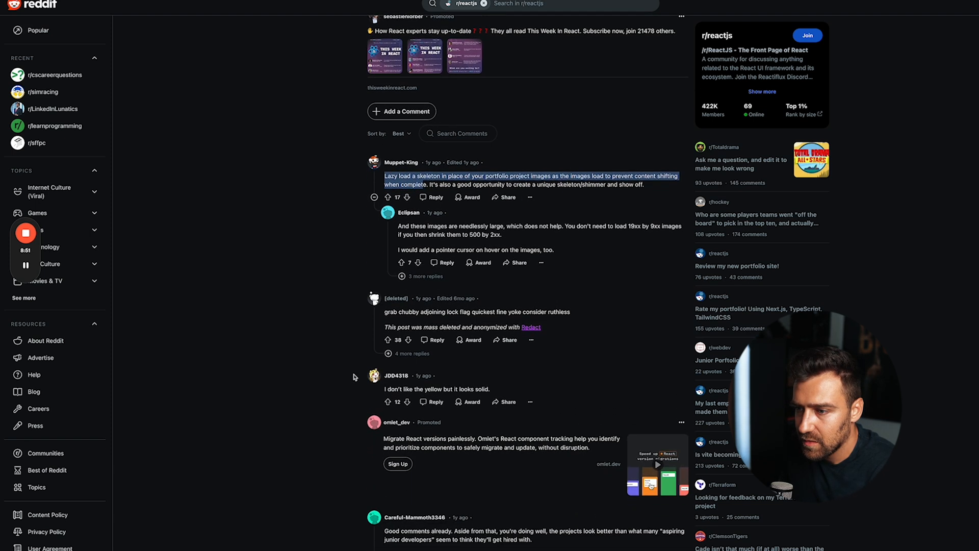
{"action": "mouse_move", "coordinate": [376, 324]}
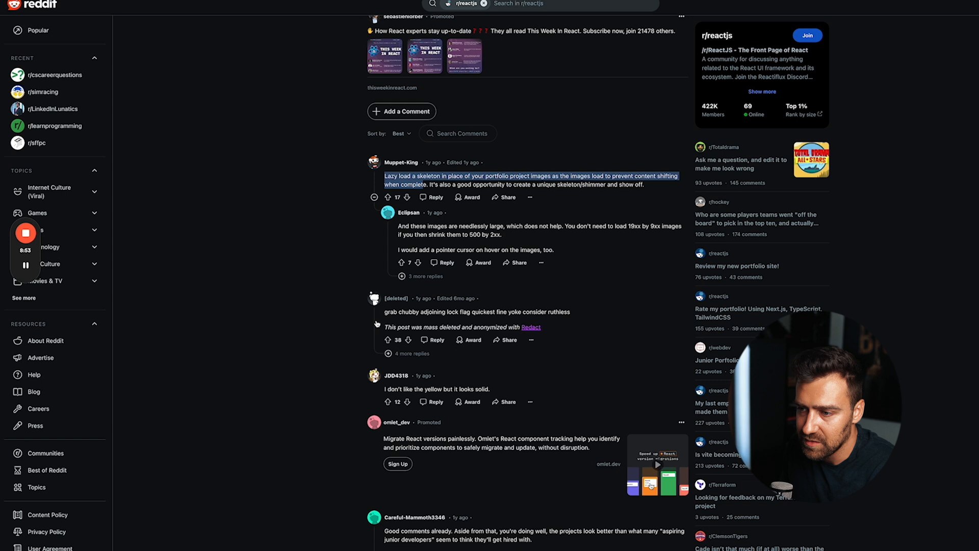
{"action": "scroll", "scroll_direction": "down", "scroll_amount": 3}
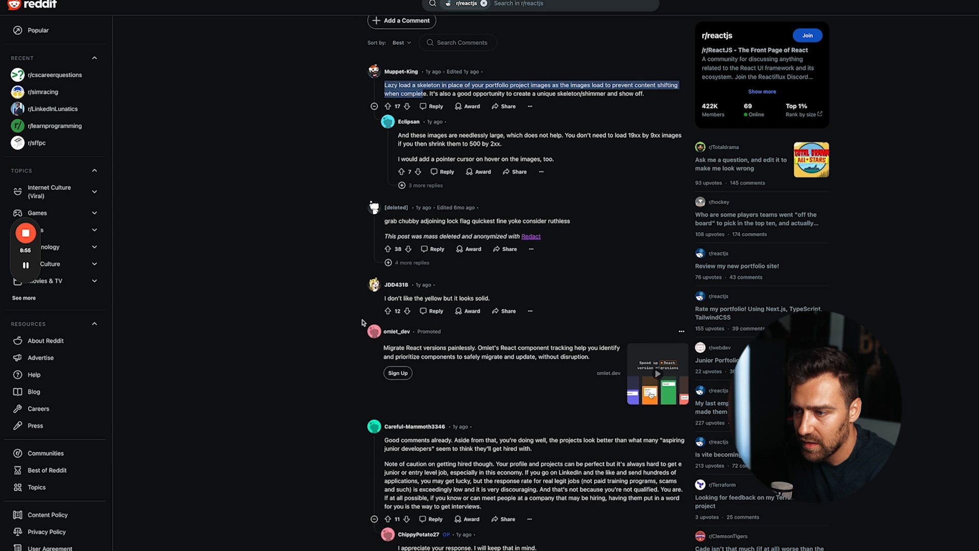
{"action": "scroll", "scroll_direction": "down", "scroll_amount": 3}
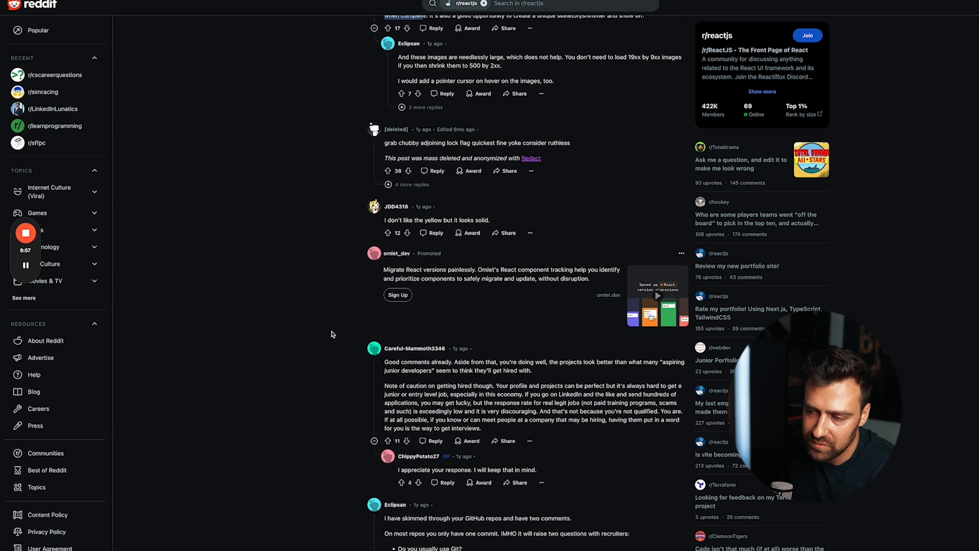
{"action": "mouse_move", "coordinate": [455, 227]}
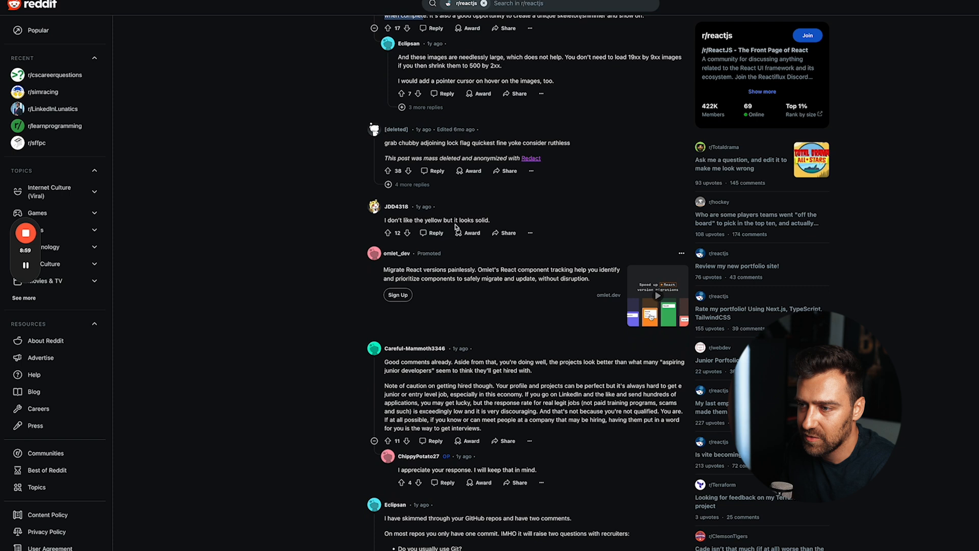
{"action": "scroll", "scroll_direction": "down", "scroll_amount": 3}
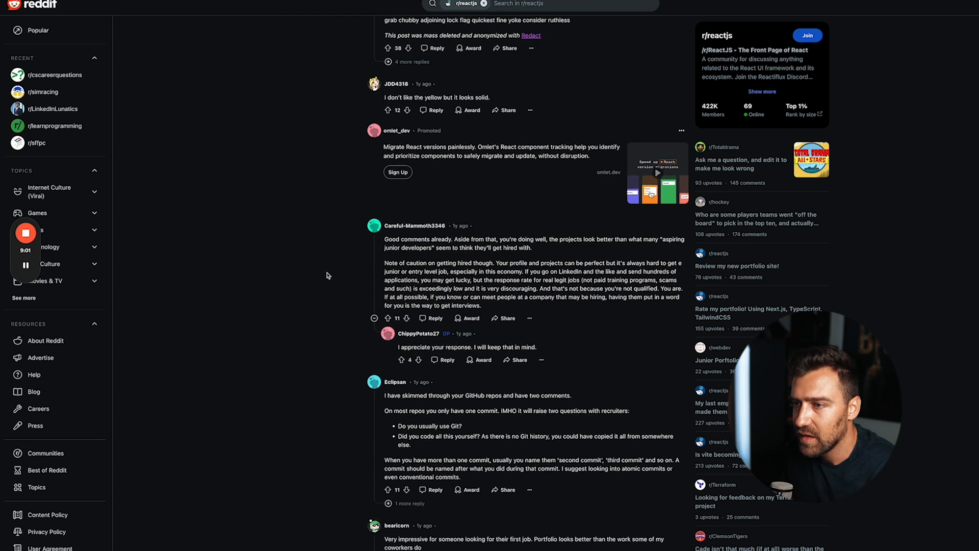
{"action": "mouse_move", "coordinate": [426, 77]}
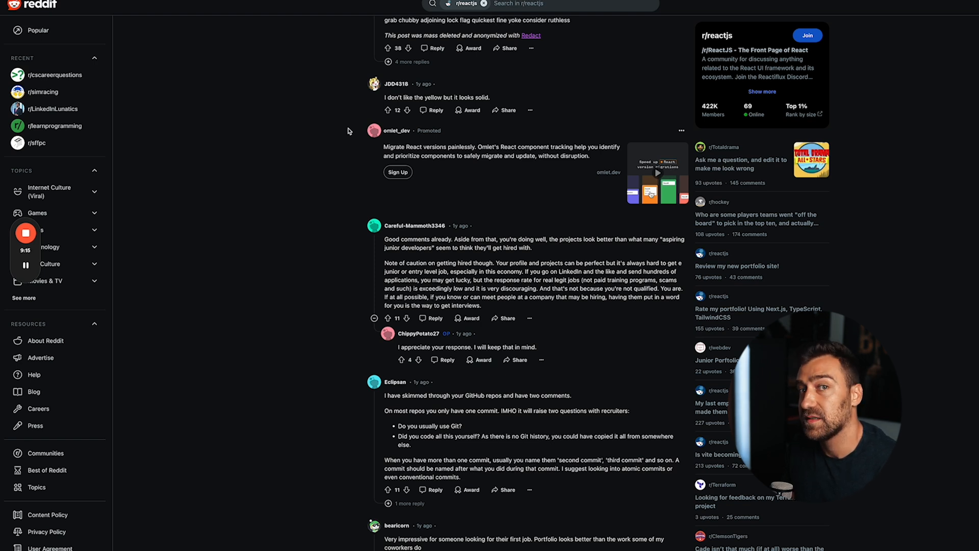
{"action": "scroll", "scroll_direction": "down", "scroll_amount": 3}
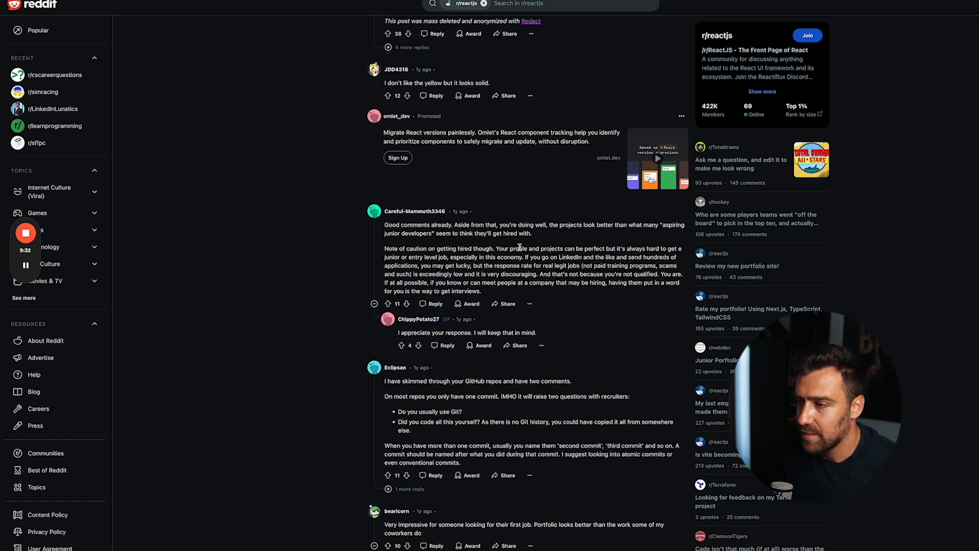
{"action": "scroll", "scroll_direction": "down", "scroll_amount": 3}
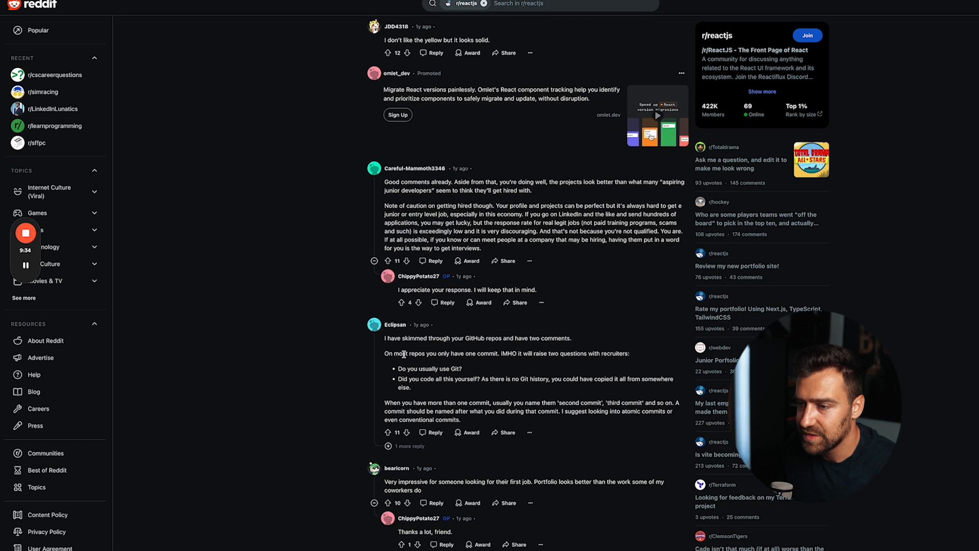
{"action": "scroll", "scroll_direction": "down", "scroll_amount": 3}
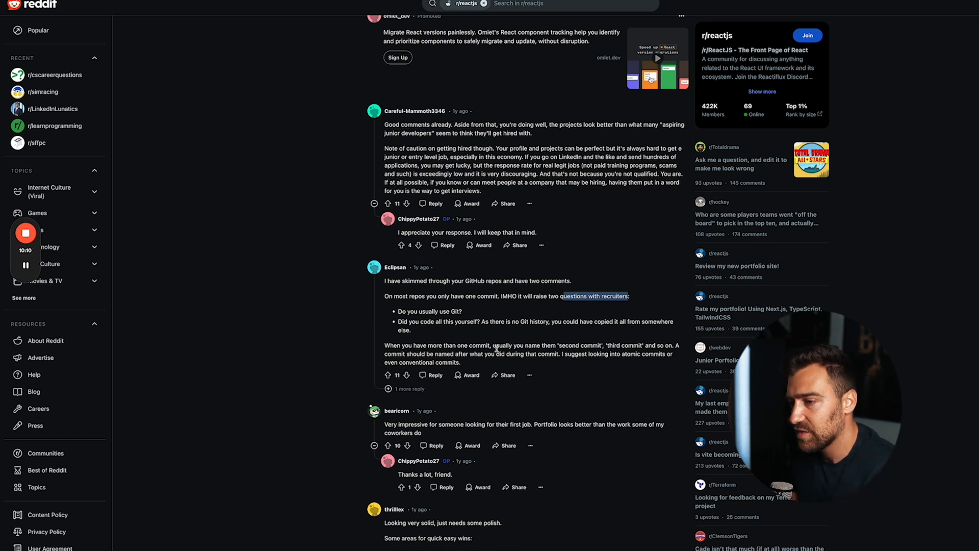
{"action": "mouse_move", "coordinate": [575, 361]}
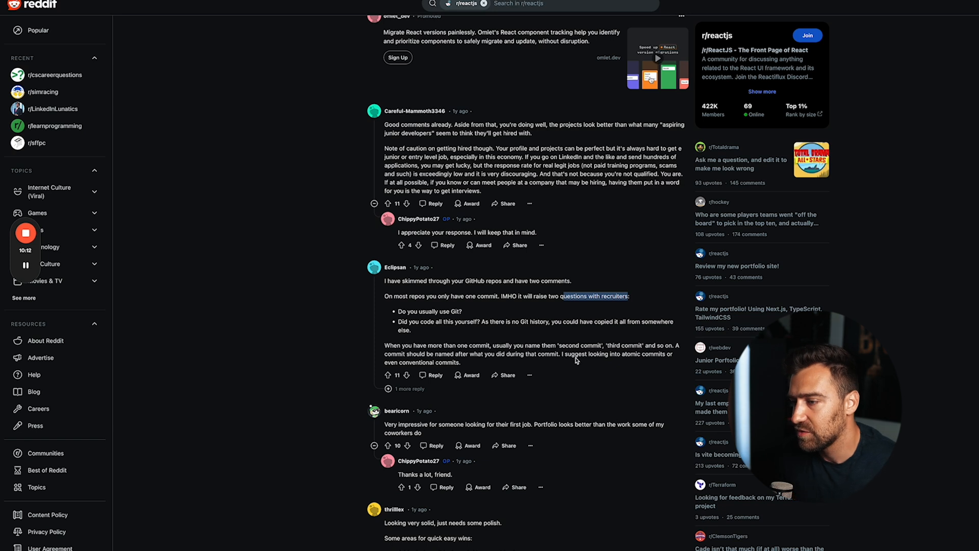
{"action": "mouse_move", "coordinate": [409, 361]}
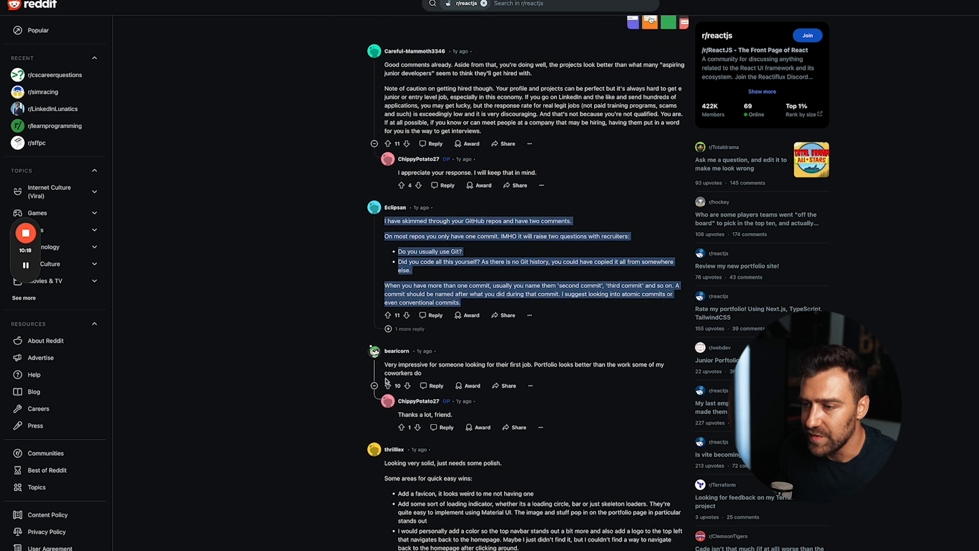
{"action": "mouse_move", "coordinate": [524, 374]}
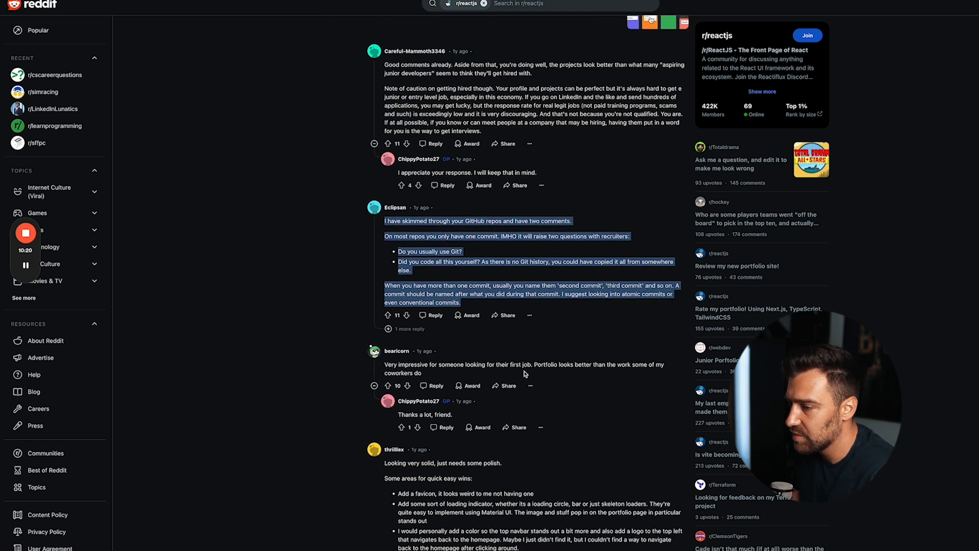
{"action": "mouse_move", "coordinate": [544, 371]}
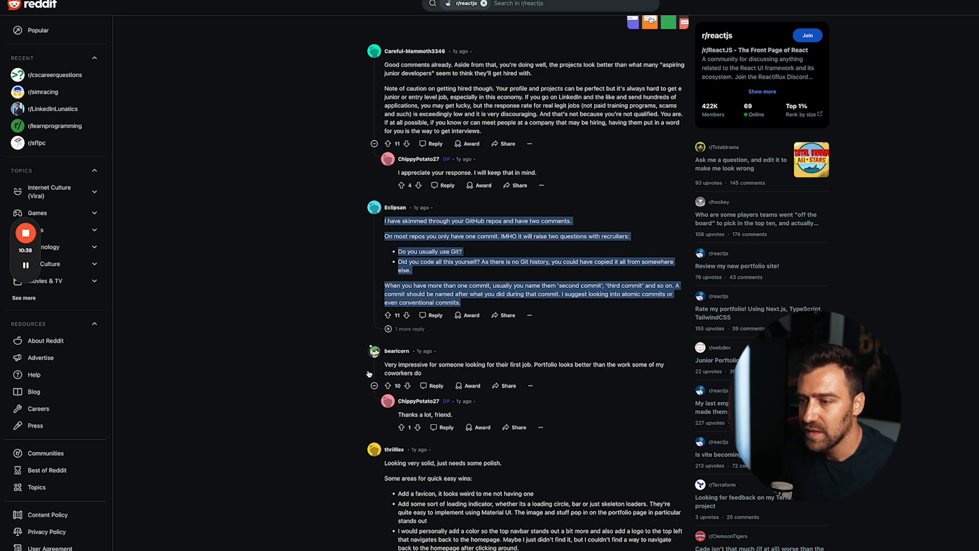
Step: Read down to the comments about single-commit repos, favicon and loading indicator tips
{"action": "scroll", "scroll_direction": "down", "scroll_amount": 3}
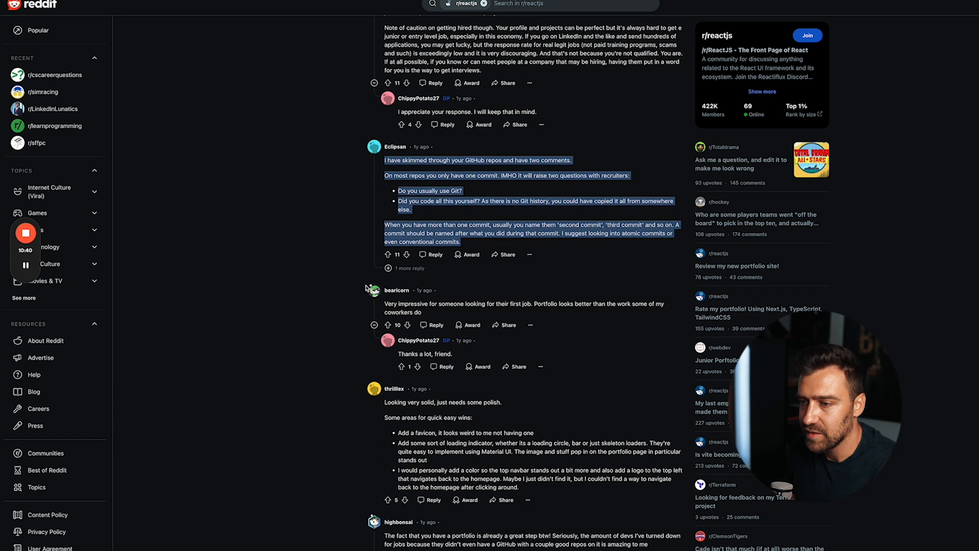
{"action": "scroll", "scroll_direction": "down", "scroll_amount": 3}
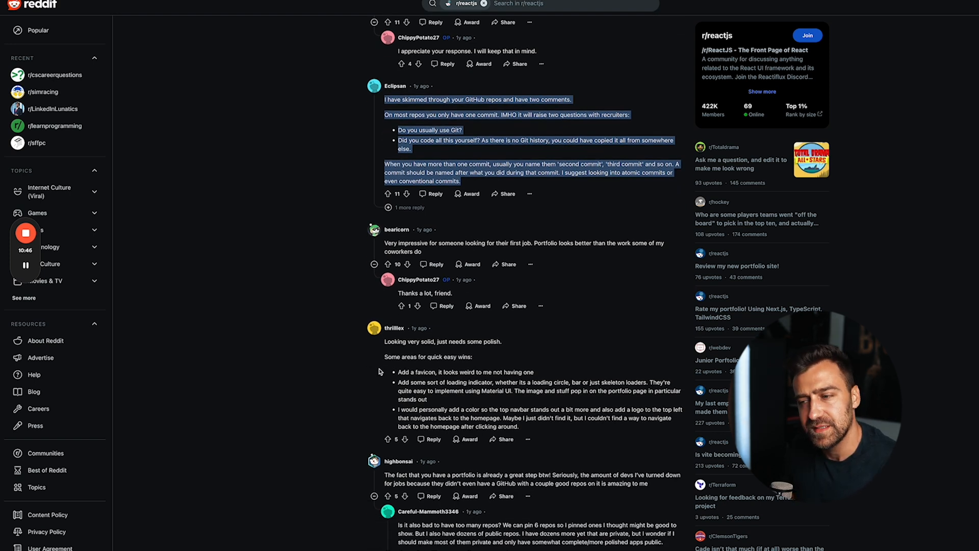
{"action": "mouse_move", "coordinate": [390, 389]}
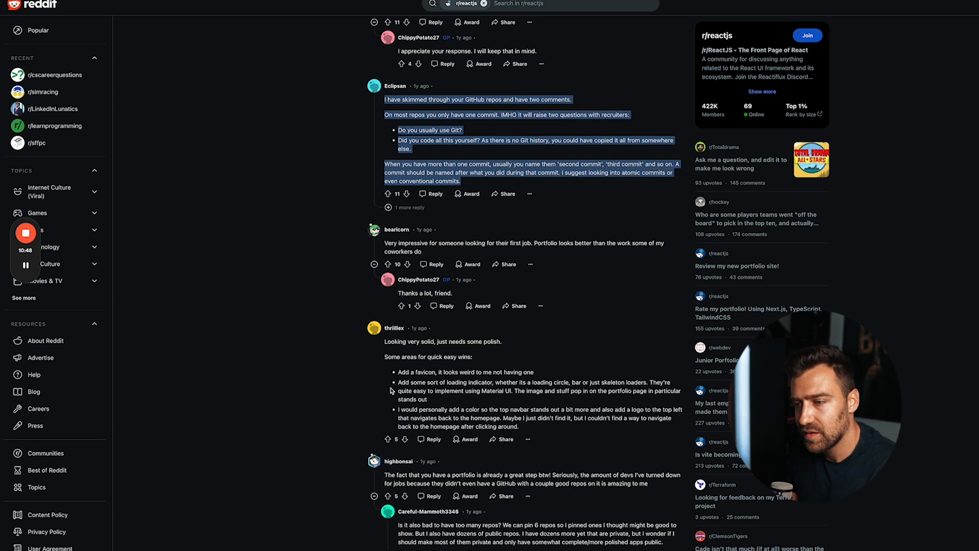
{"action": "mouse_move", "coordinate": [509, 382]}
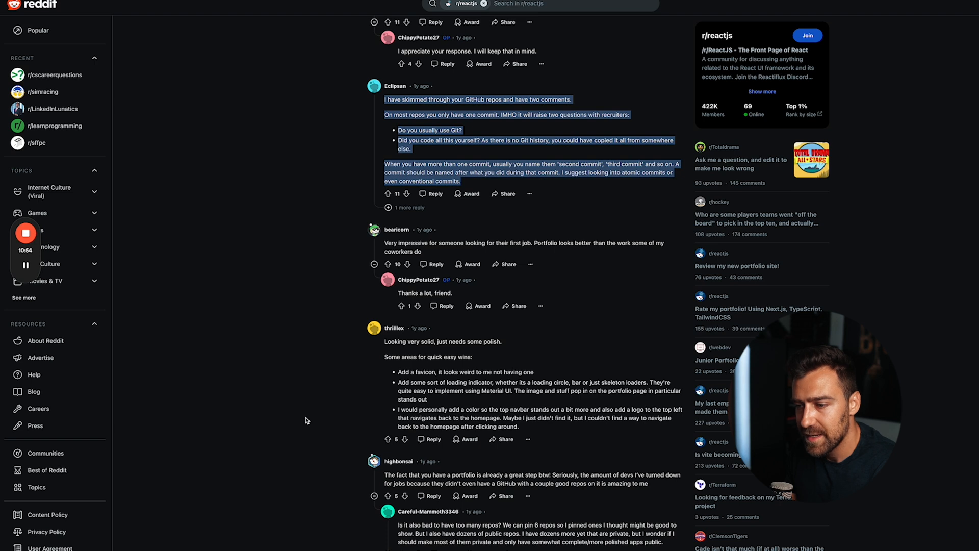
{"action": "scroll", "scroll_direction": "down", "scroll_amount": 3}
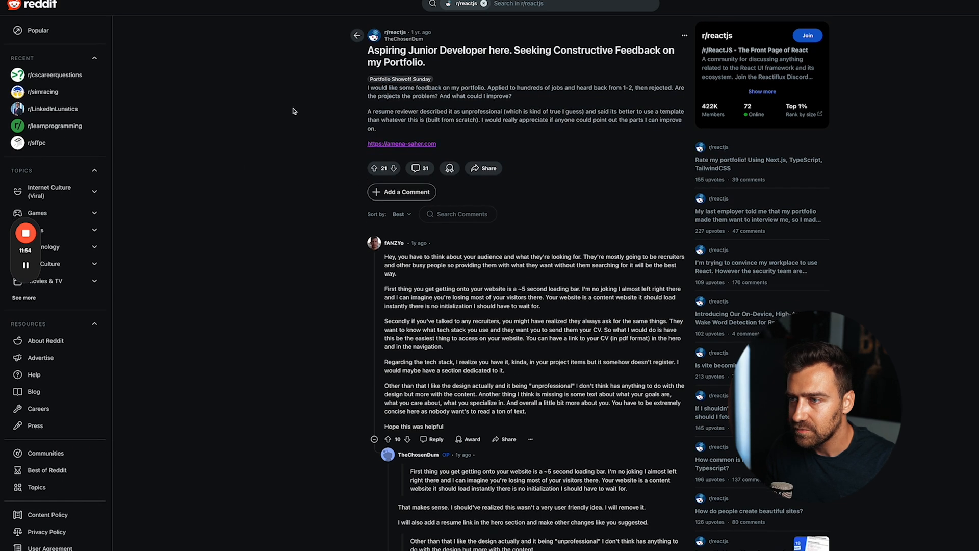
{"action": "mouse_move", "coordinate": [480, 185]}
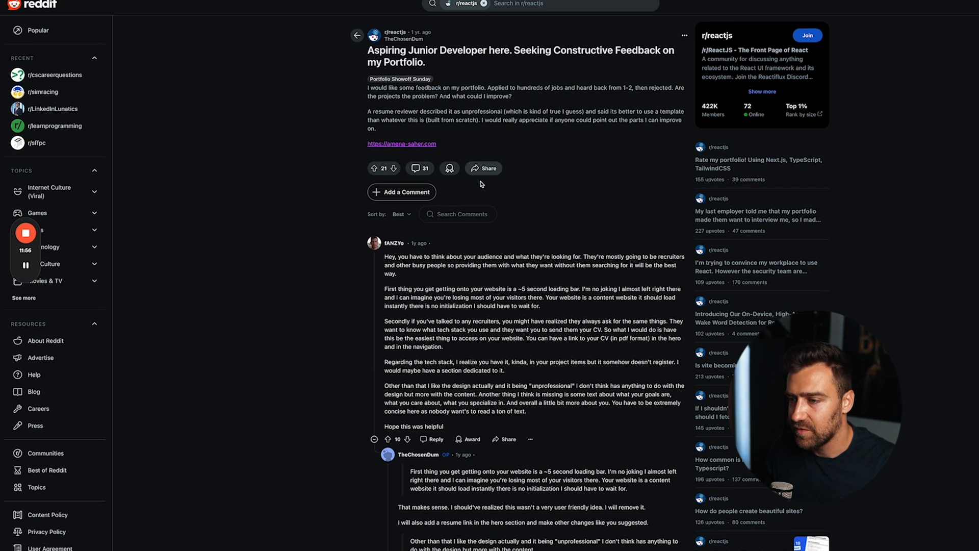
Step: Follow the amena-saher.com link from the Reddit post to the portfolio's Projects section
{"action": "left_click", "coordinate": [402, 144]}
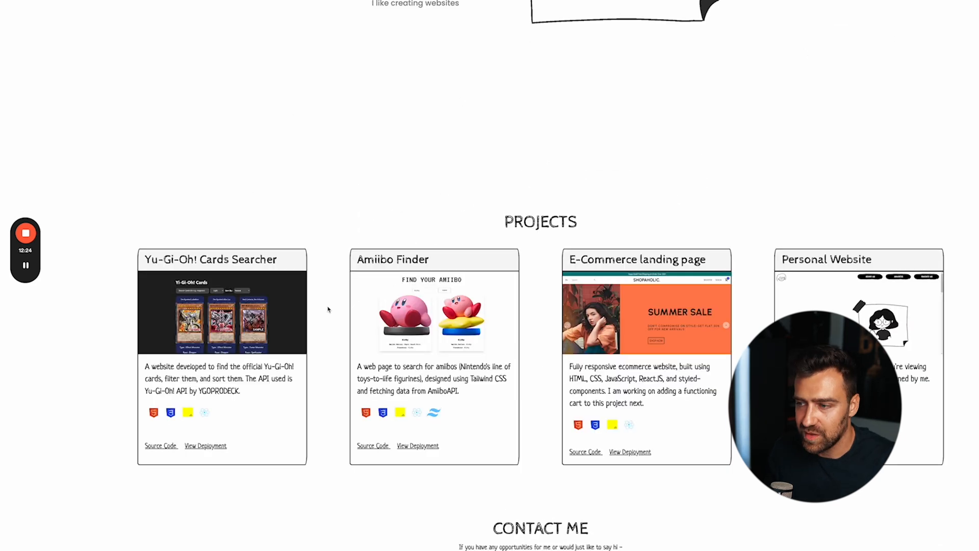
Step: View the live Yu-Gi-Oh! Cards Searcher deployment, then return to the portfolio's project list
{"action": "scroll", "scroll_direction": "down", "scroll_amount": 3}
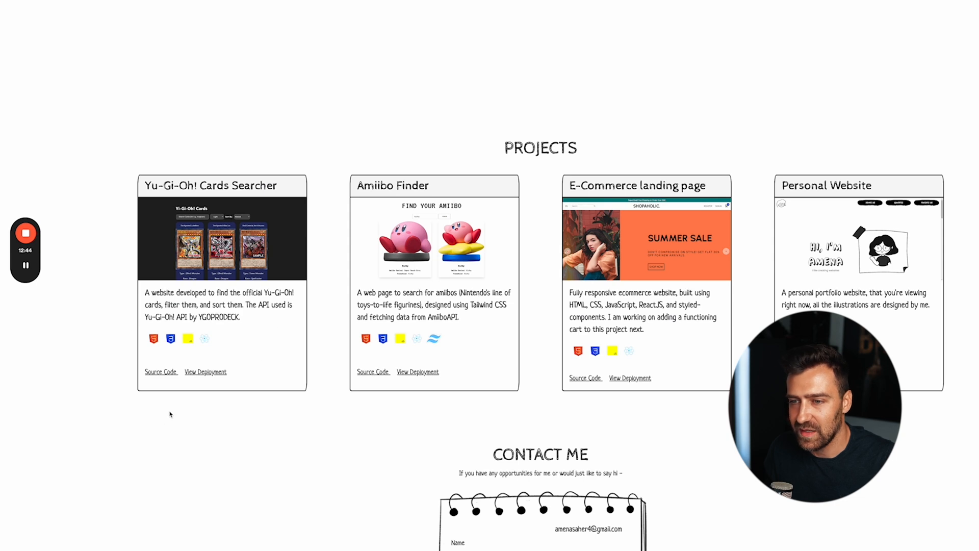
{"action": "left_click", "coordinate": [205, 371]}
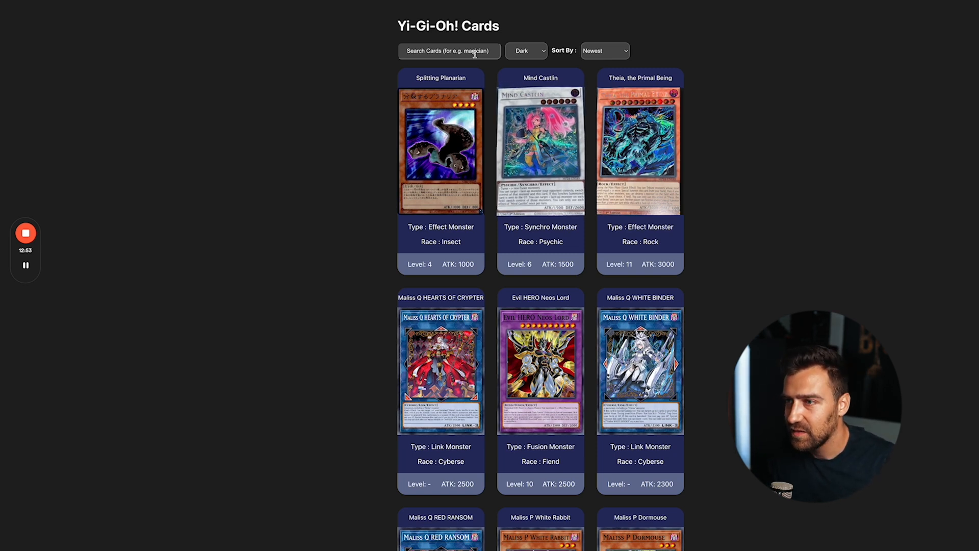
{"action": "left_click", "coordinate": [449, 51]}
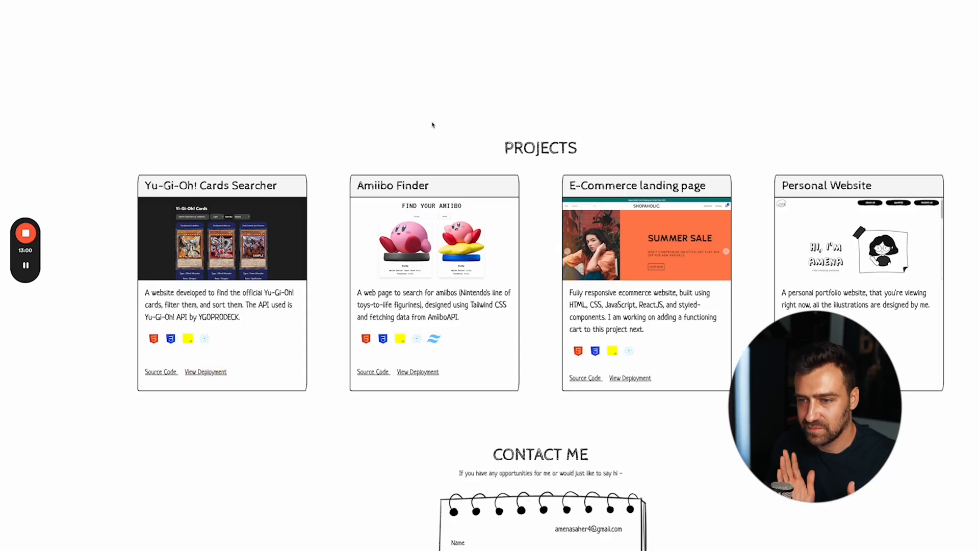
{"action": "mouse_move", "coordinate": [388, 352]}
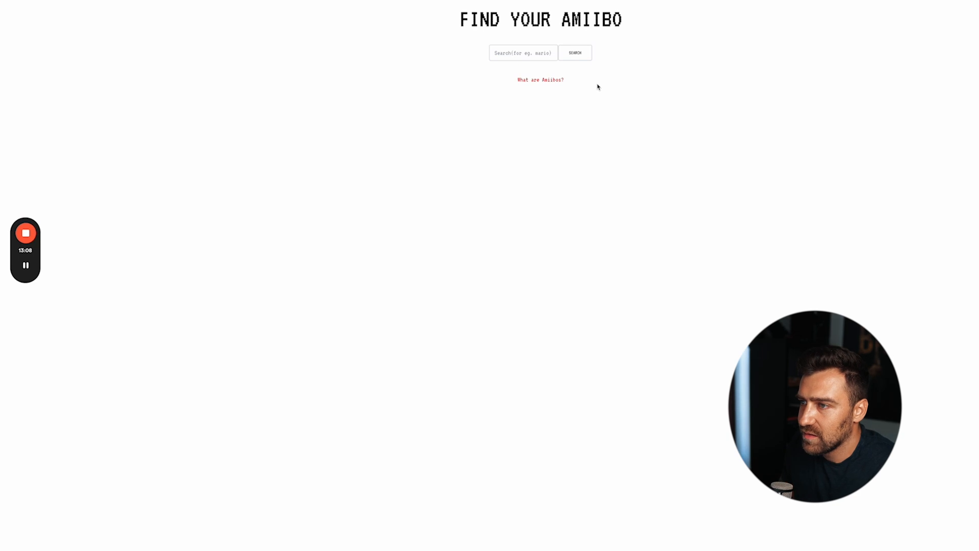
{"action": "mouse_move", "coordinate": [540, 79]}
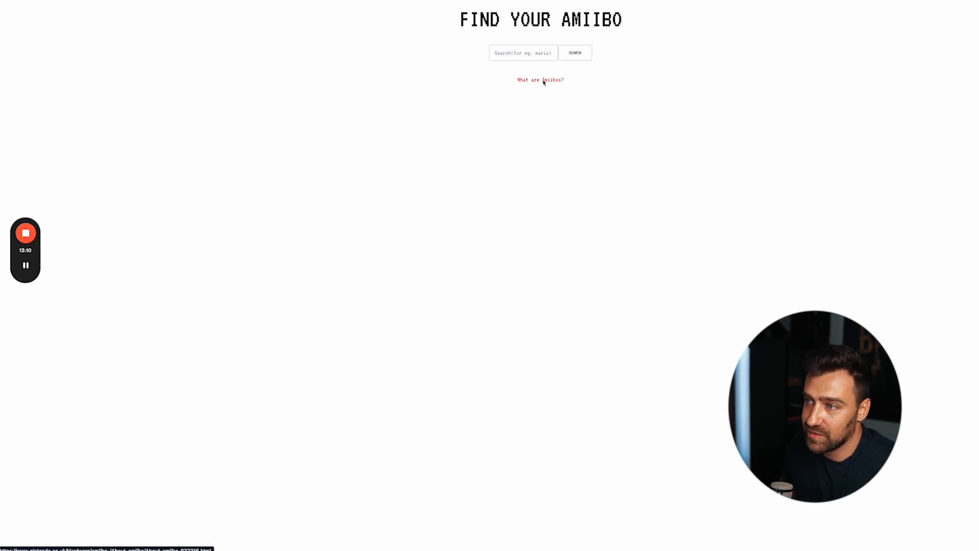
Step: Read 'What are Amiibos?', then search the Amiibo Finder for 'mario' to list Mario figures
{"action": "left_click", "coordinate": [540, 80]}
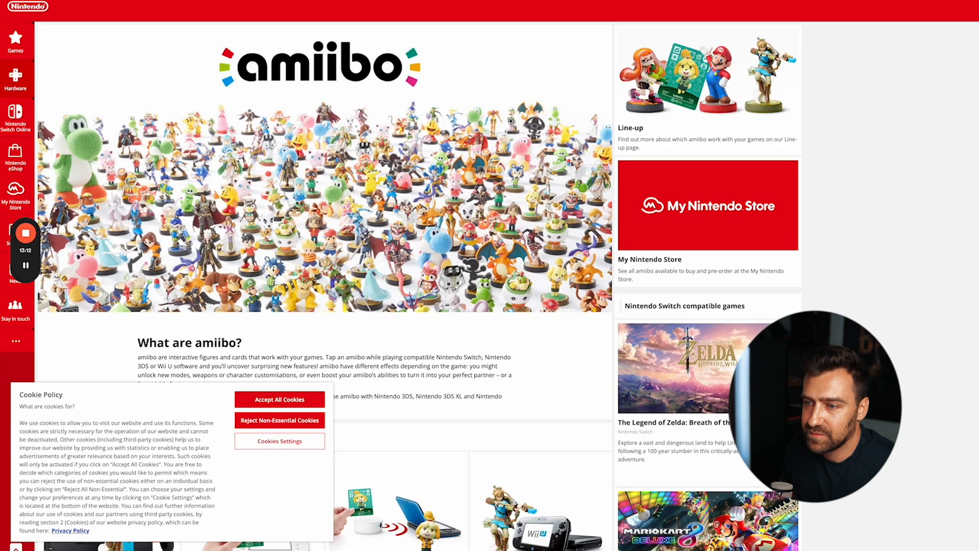
{"action": "scroll", "scroll_direction": "down", "scroll_amount": 3}
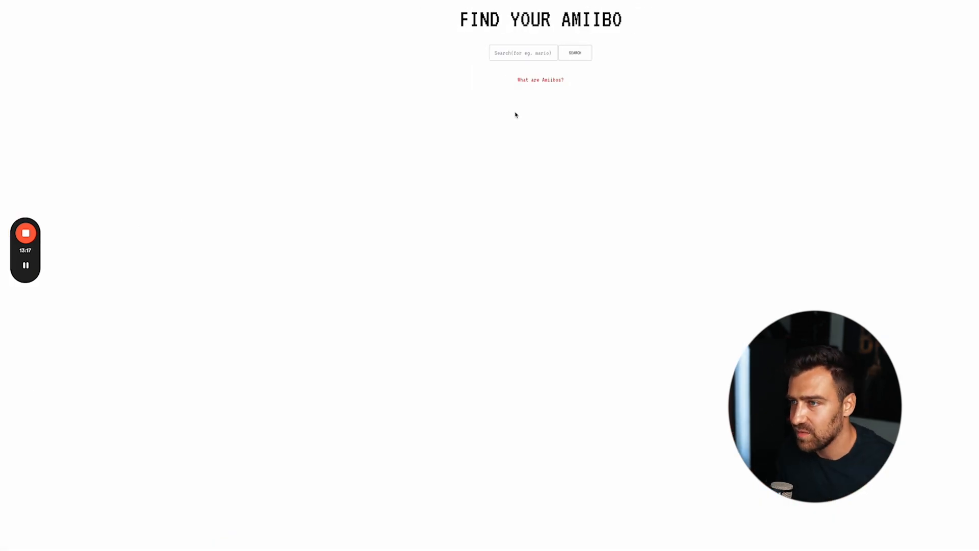
{"action": "left_click", "coordinate": [523, 52]}
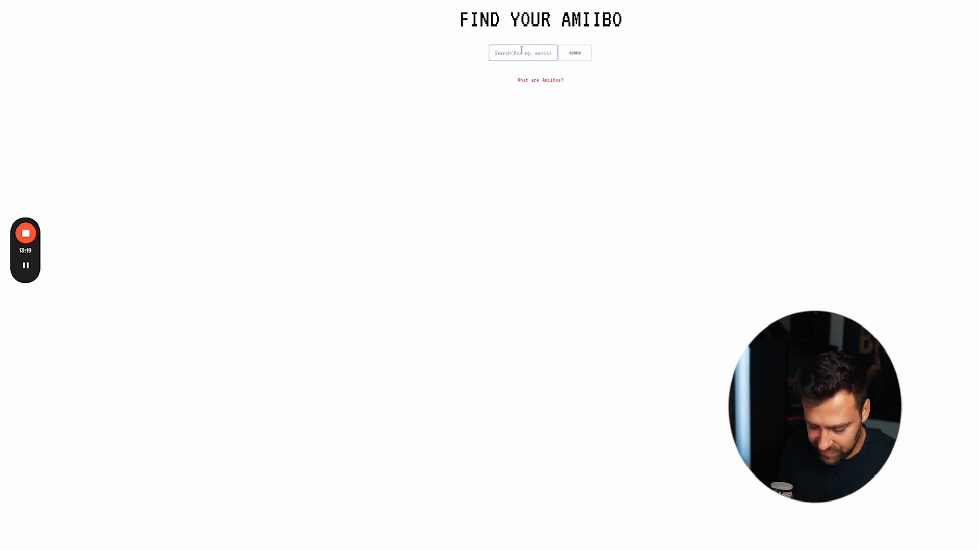
{"action": "type", "text": "mario"}
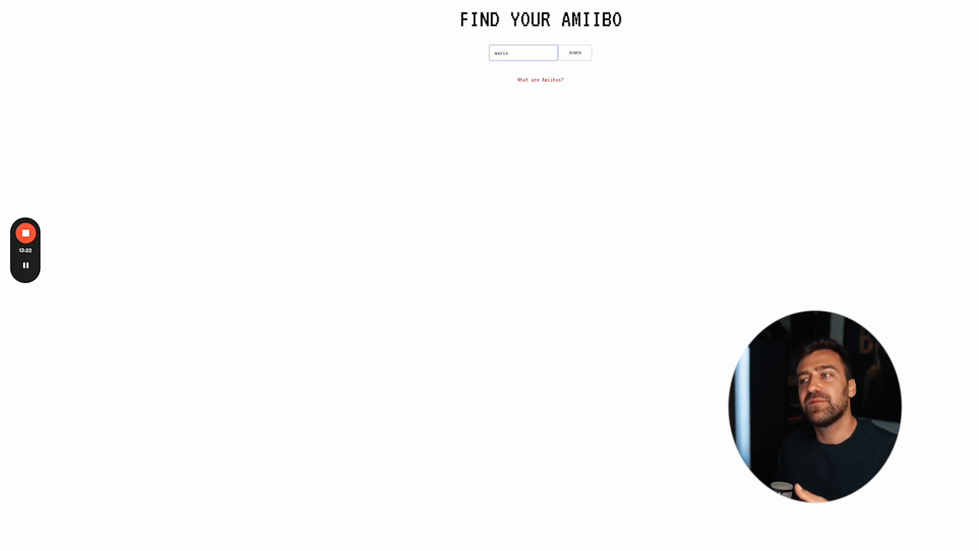
{"action": "left_click", "coordinate": [574, 52]}
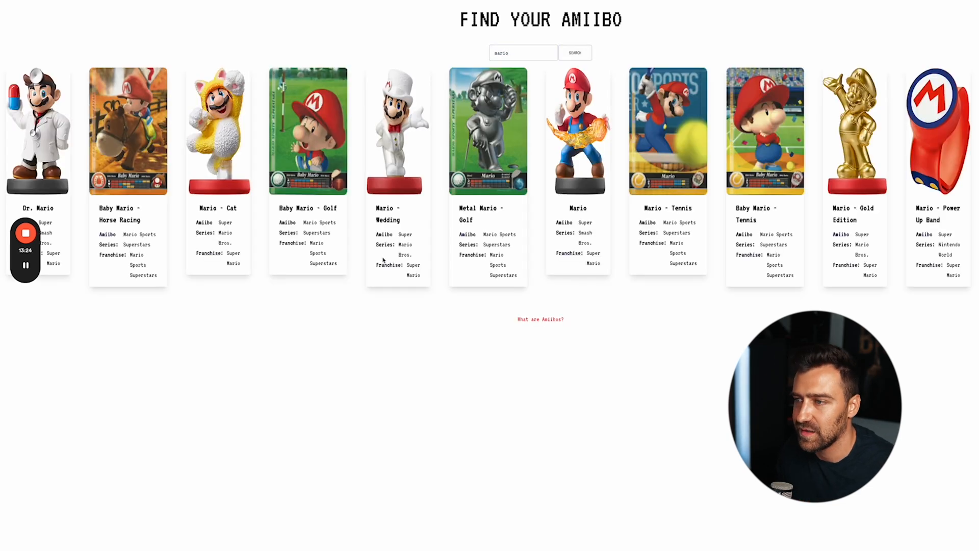
{"action": "mouse_move", "coordinate": [90, 202]}
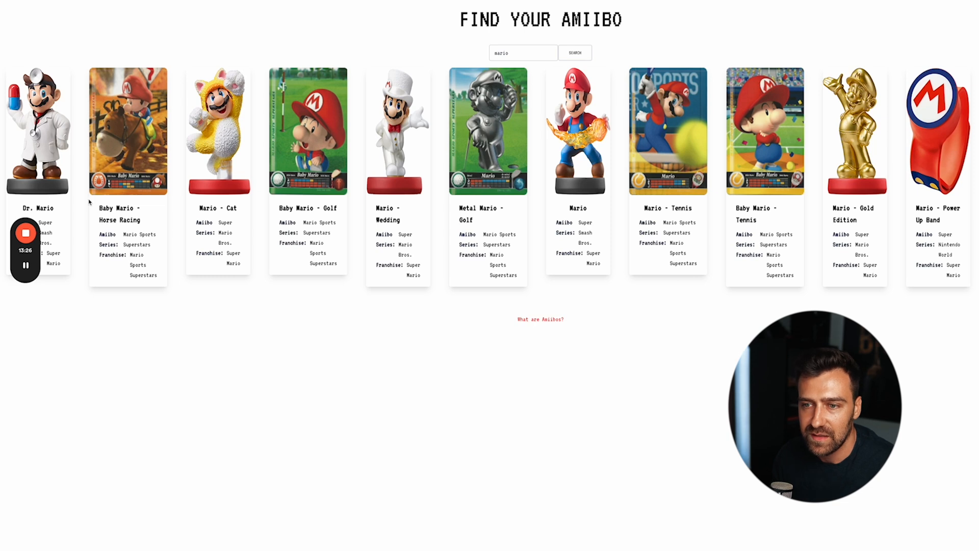
{"action": "mouse_move", "coordinate": [445, 215]}
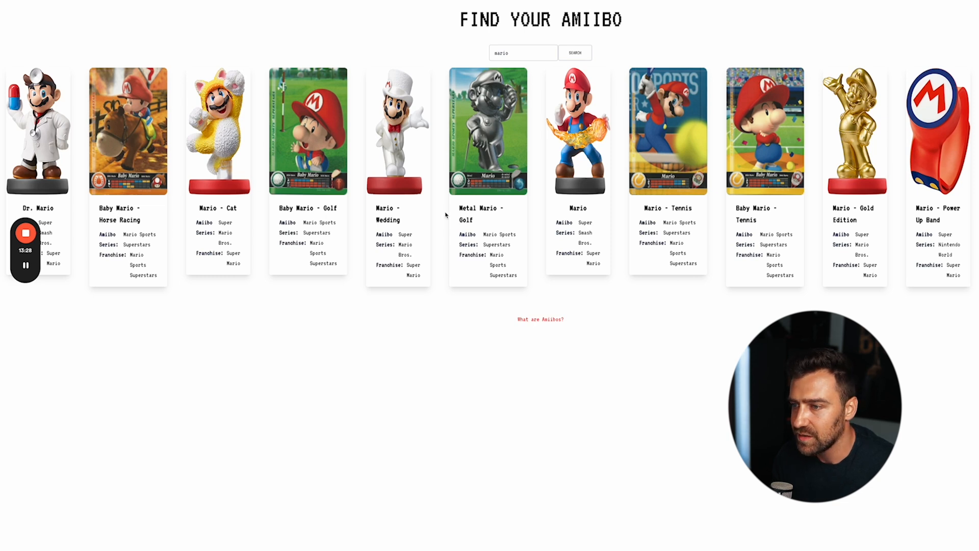
{"action": "mouse_move", "coordinate": [755, 179]}
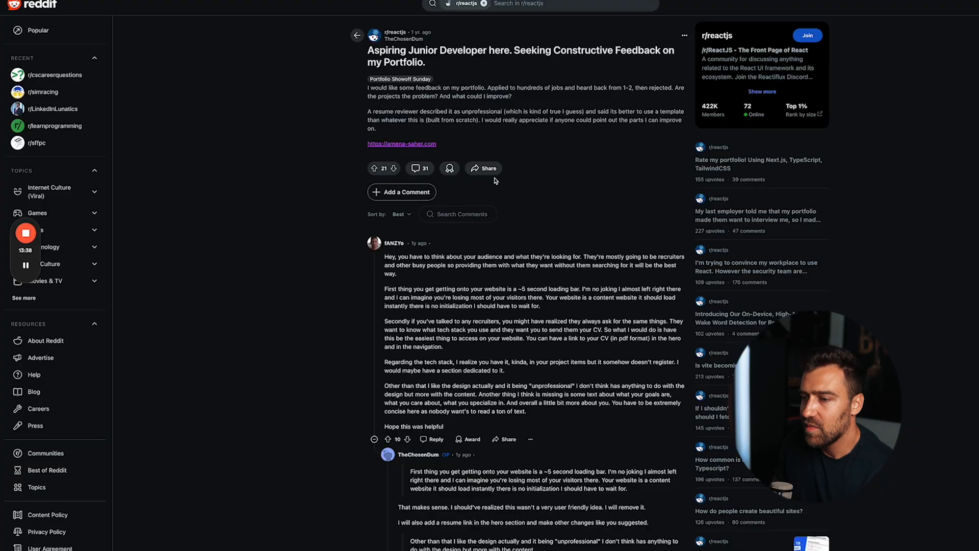
Step: Scroll through the Reddit post's later comments on slow loading and the illustrations
{"action": "scroll", "scroll_direction": "down", "scroll_amount": 3}
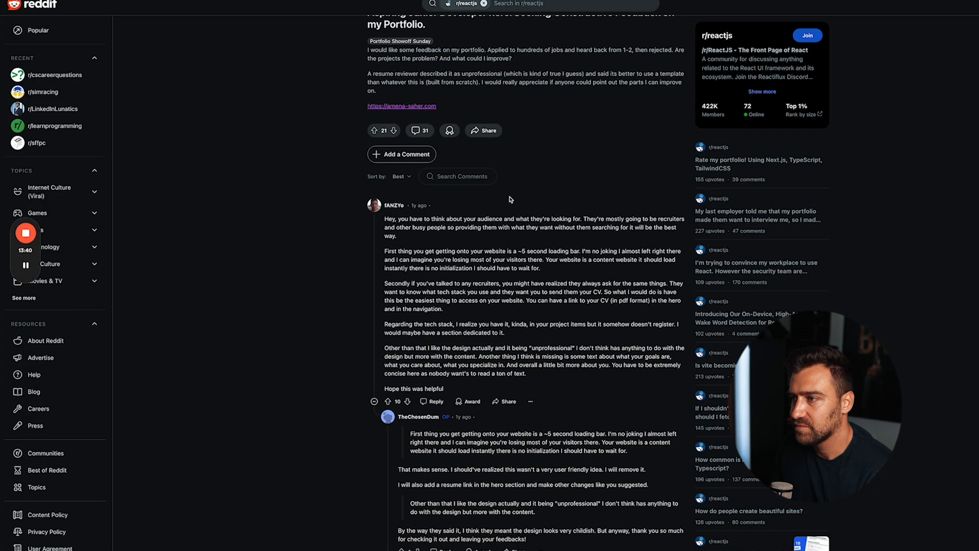
{"action": "scroll", "scroll_direction": "down", "scroll_amount": 3}
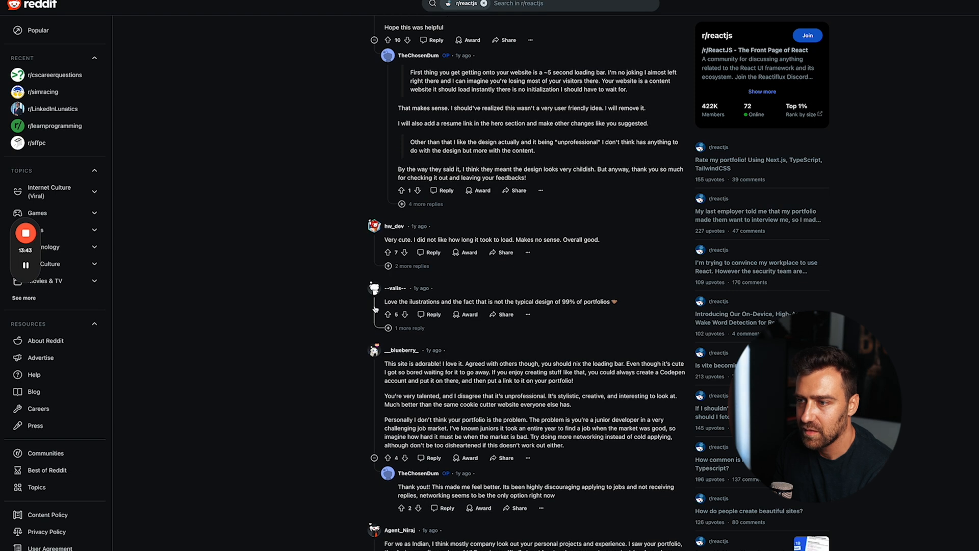
{"action": "mouse_move", "coordinate": [340, 323]}
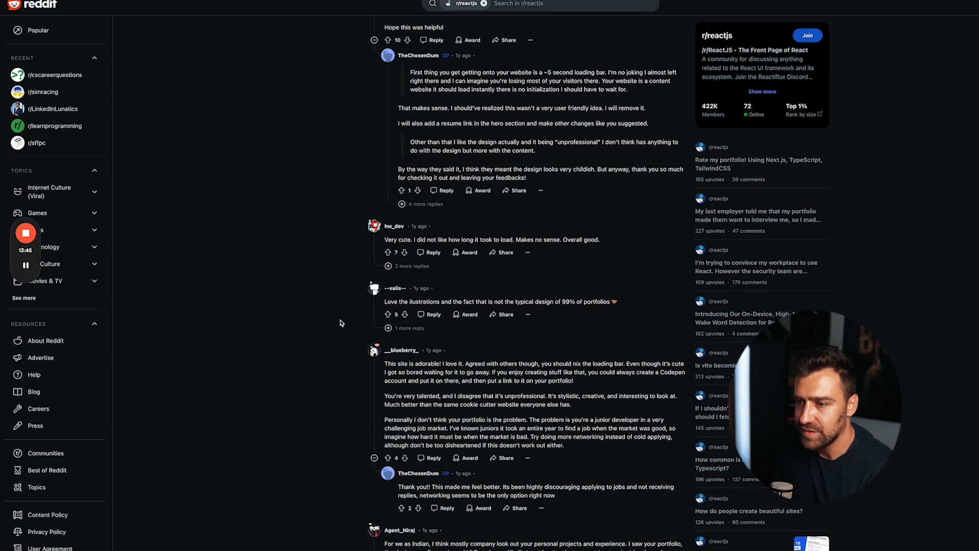
{"action": "scroll", "scroll_direction": "down", "scroll_amount": 3}
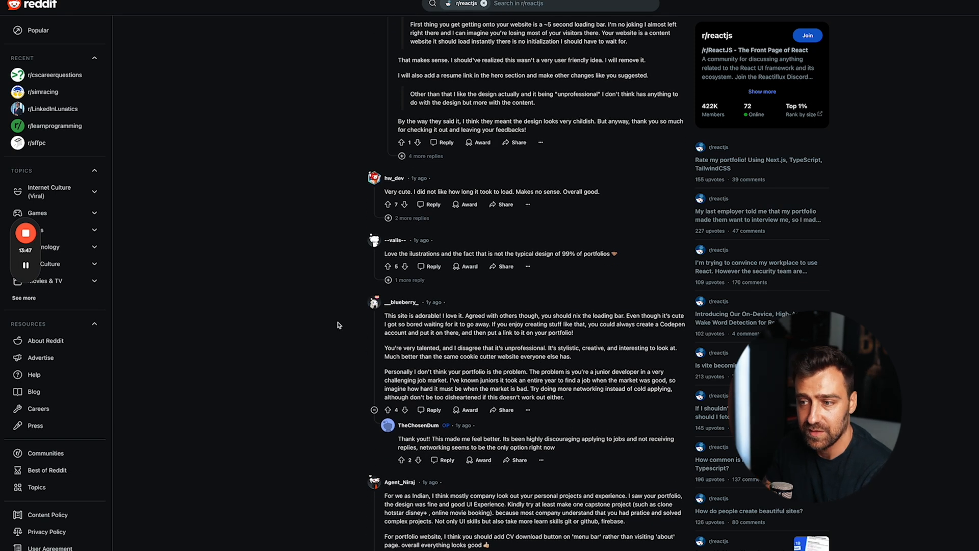
{"action": "scroll", "scroll_direction": "down", "scroll_amount": 3}
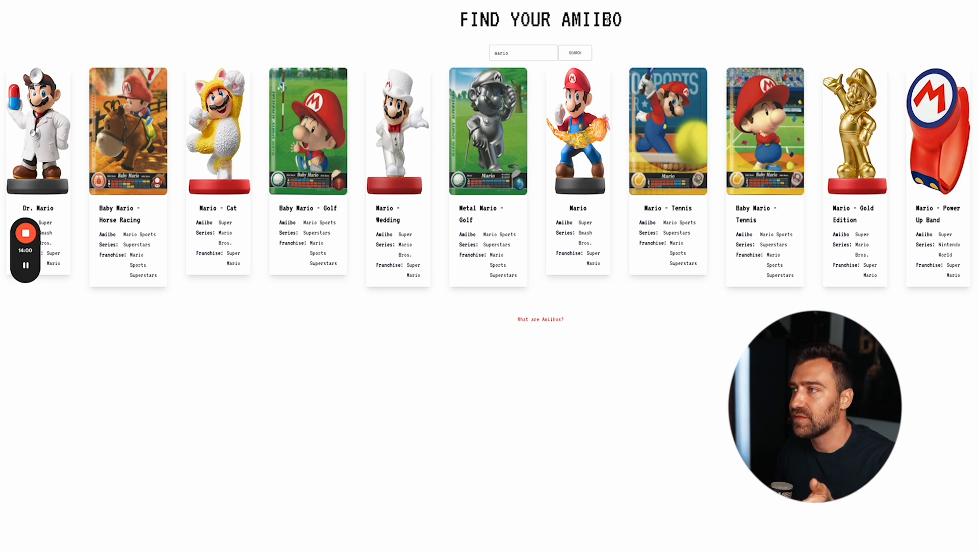
{"action": "mouse_move", "coordinate": [748, 4]}
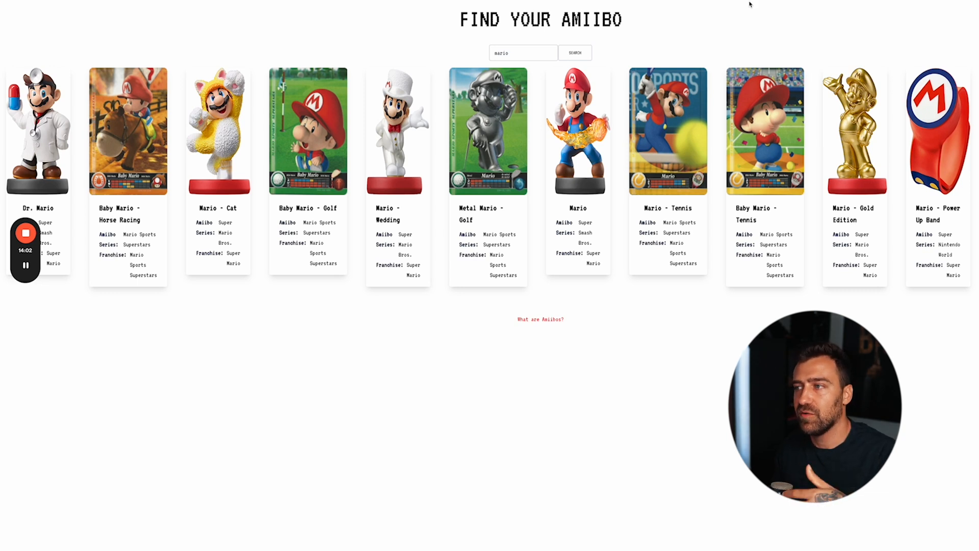